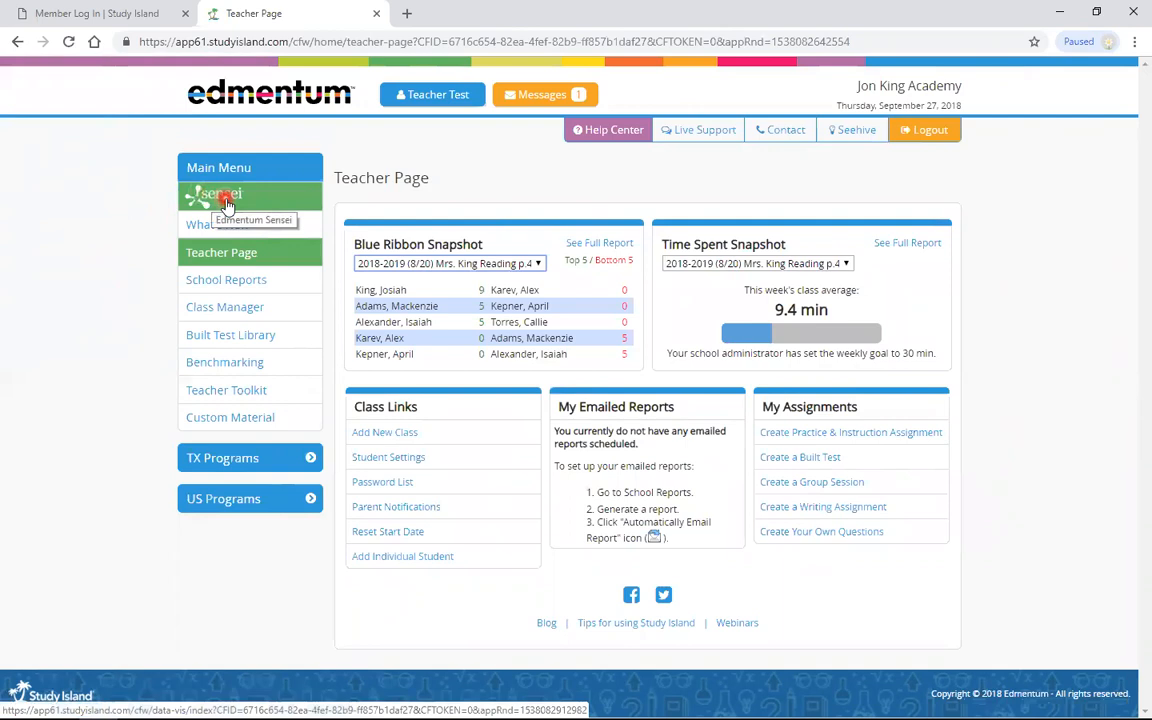
Step: Launch the Sensei dashboard from the Teacher Page main menu
click(224, 196)
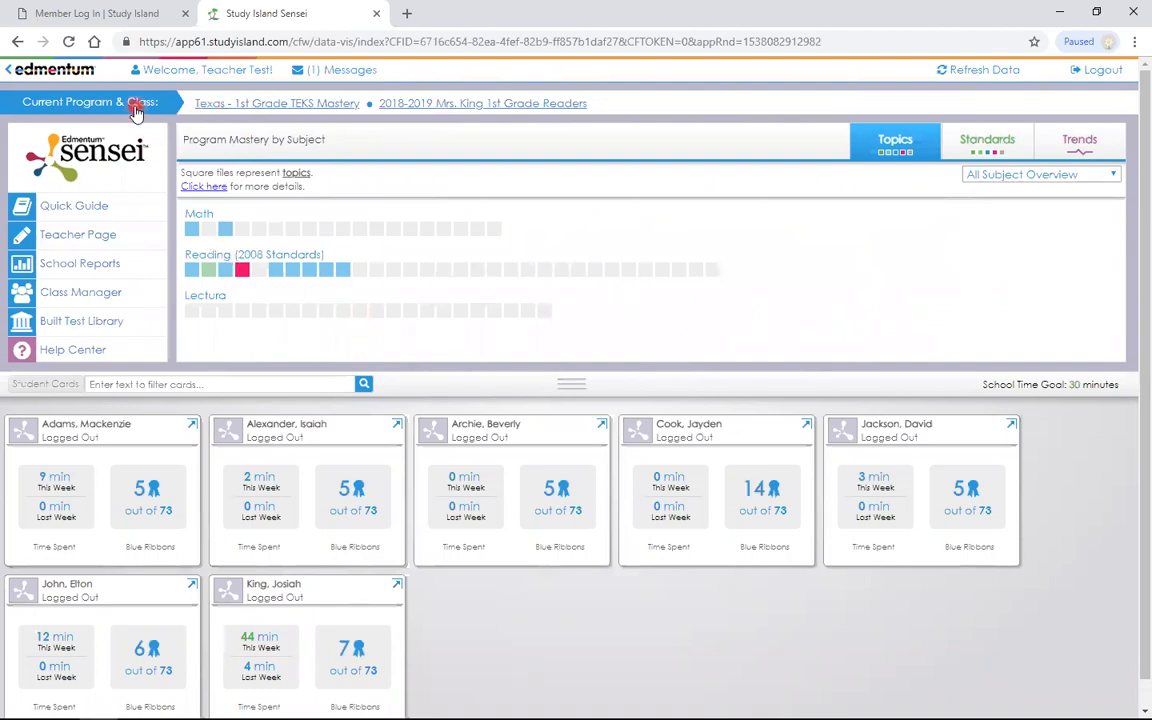
click(90, 100)
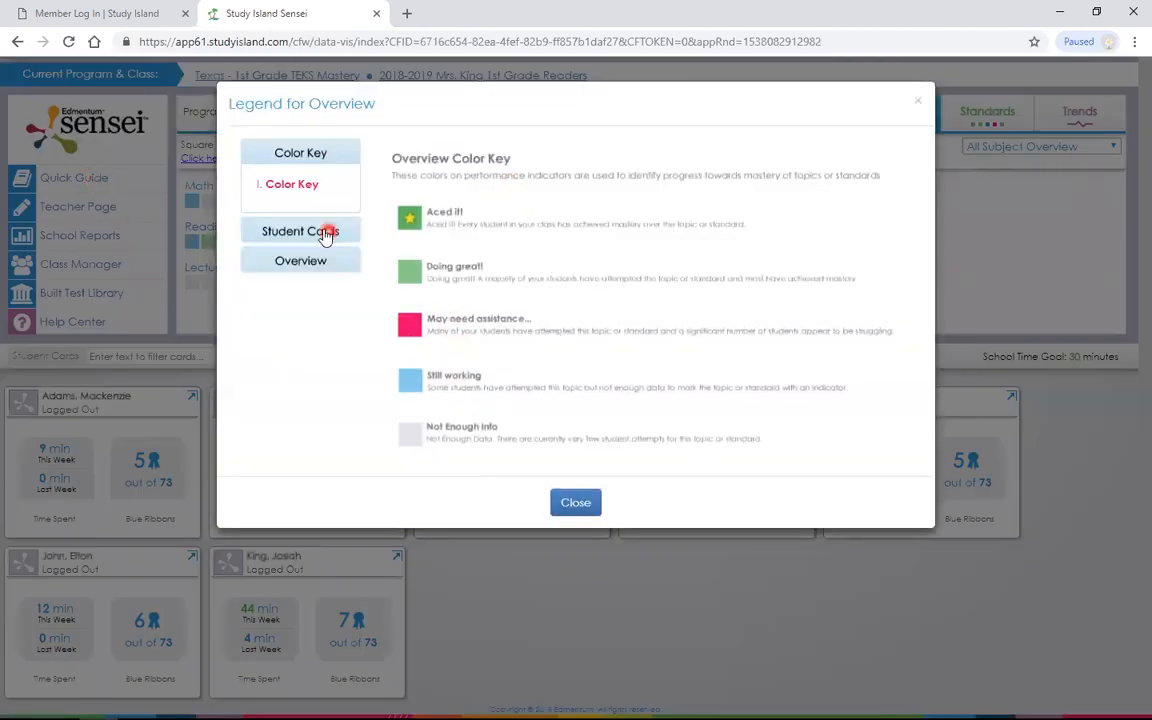
click(300, 232)
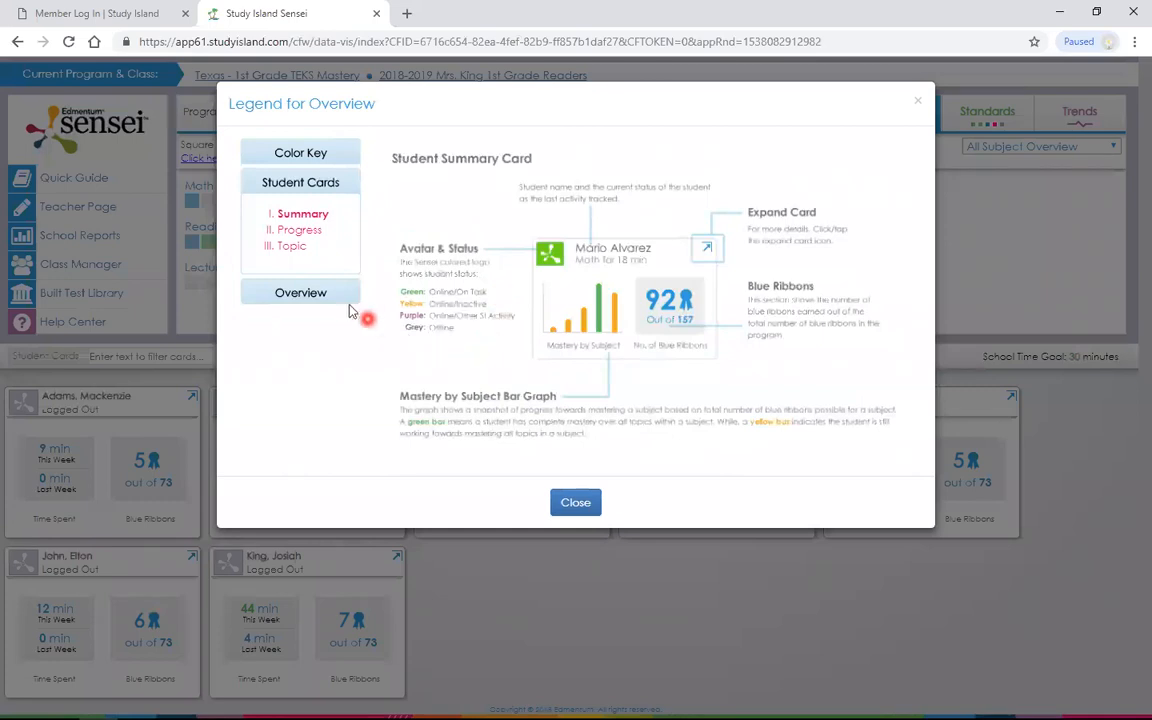
click(300, 212)
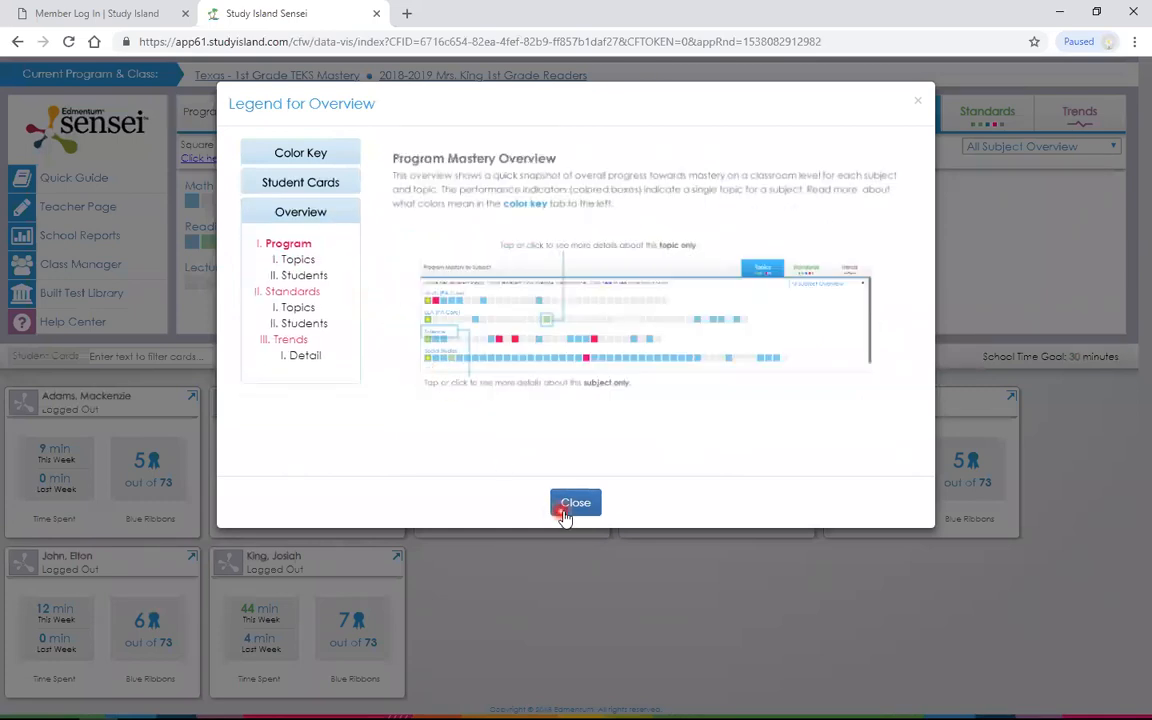
click(576, 502)
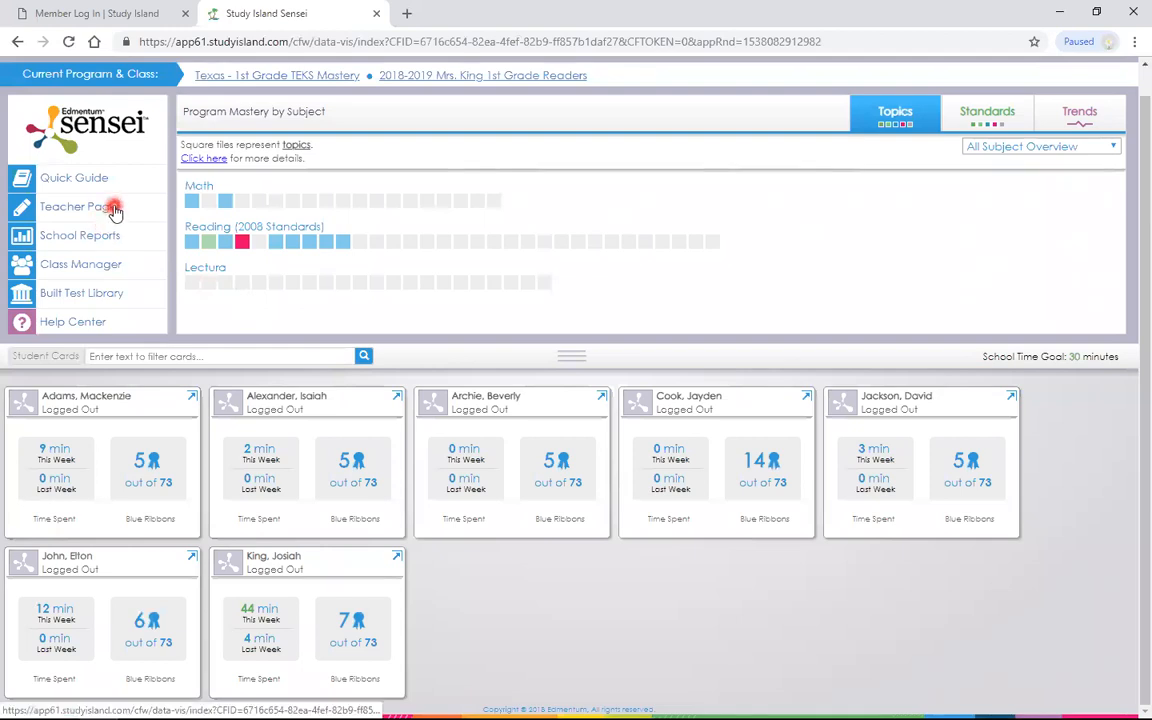
mouse_move(130, 276)
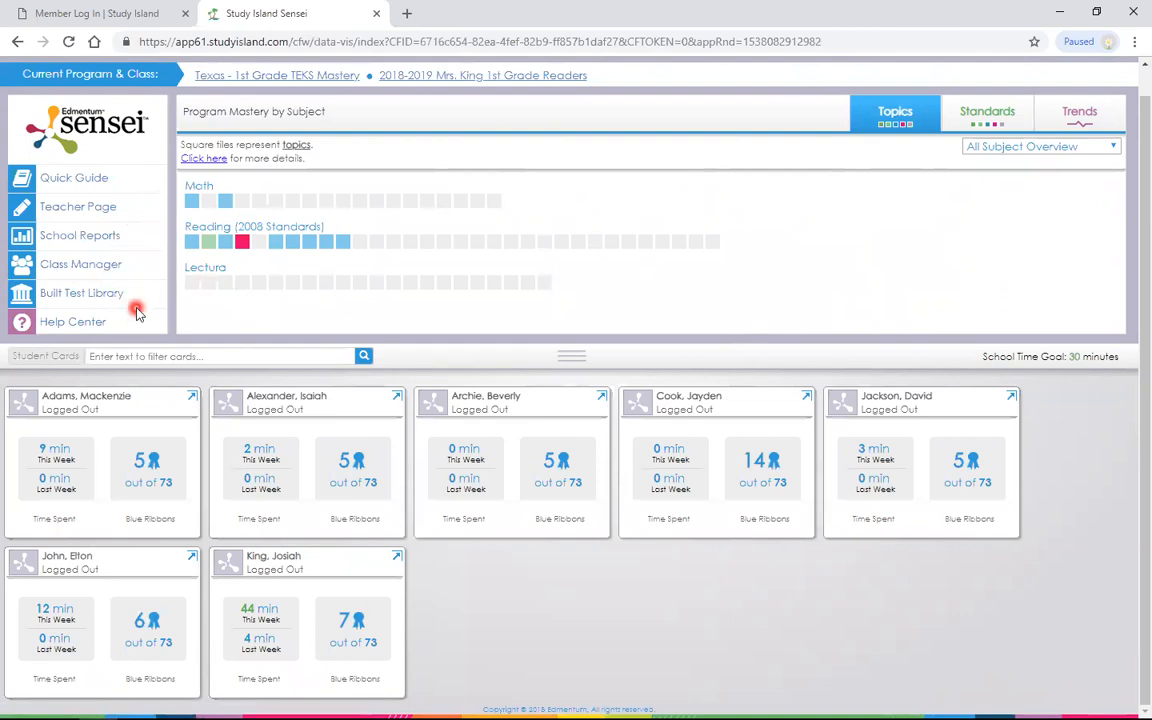
mouse_move(150, 332)
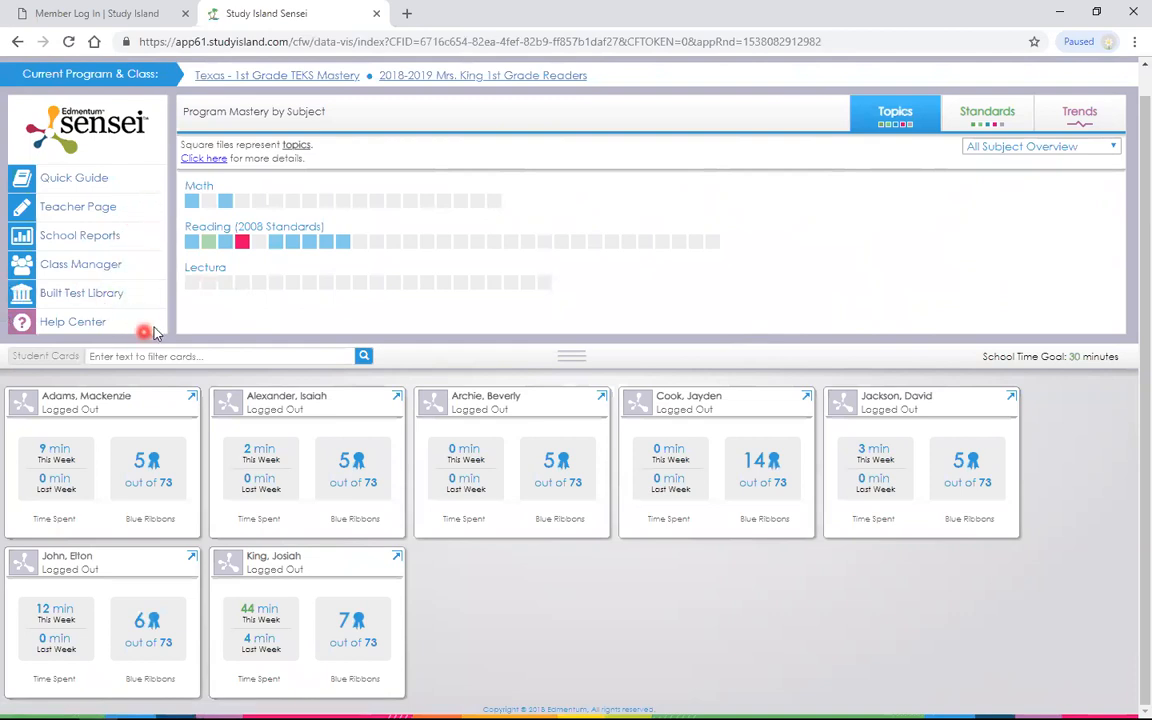
mouse_move(90, 310)
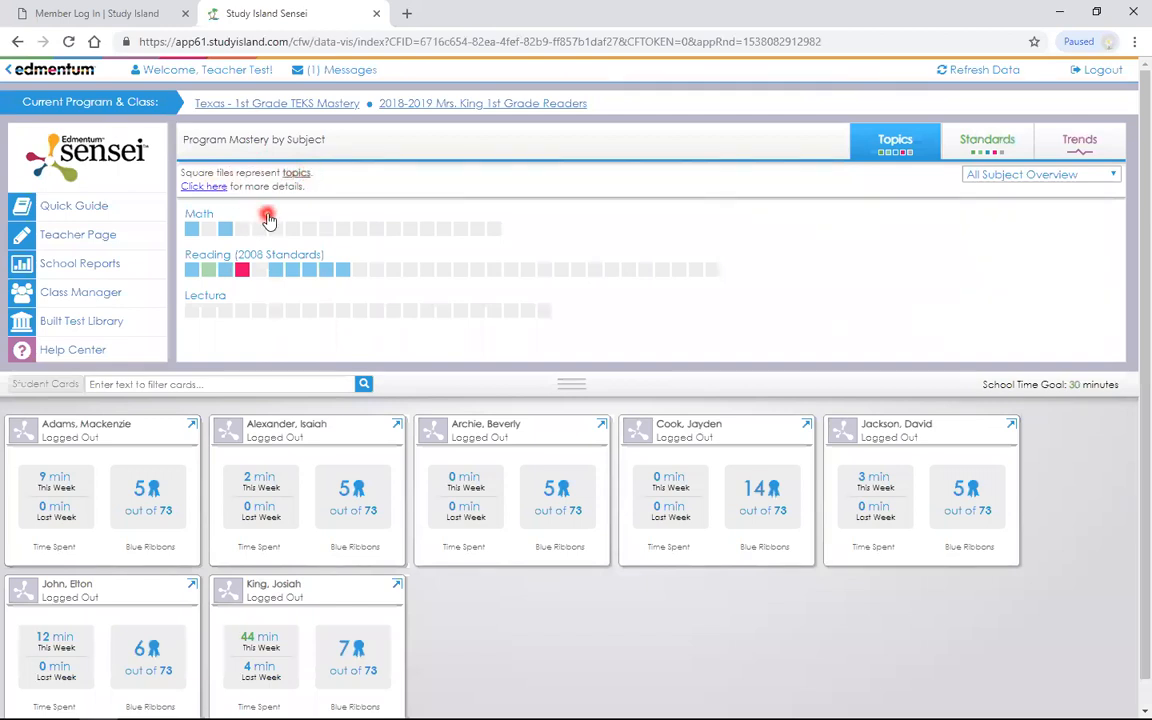
mouse_move(224, 220)
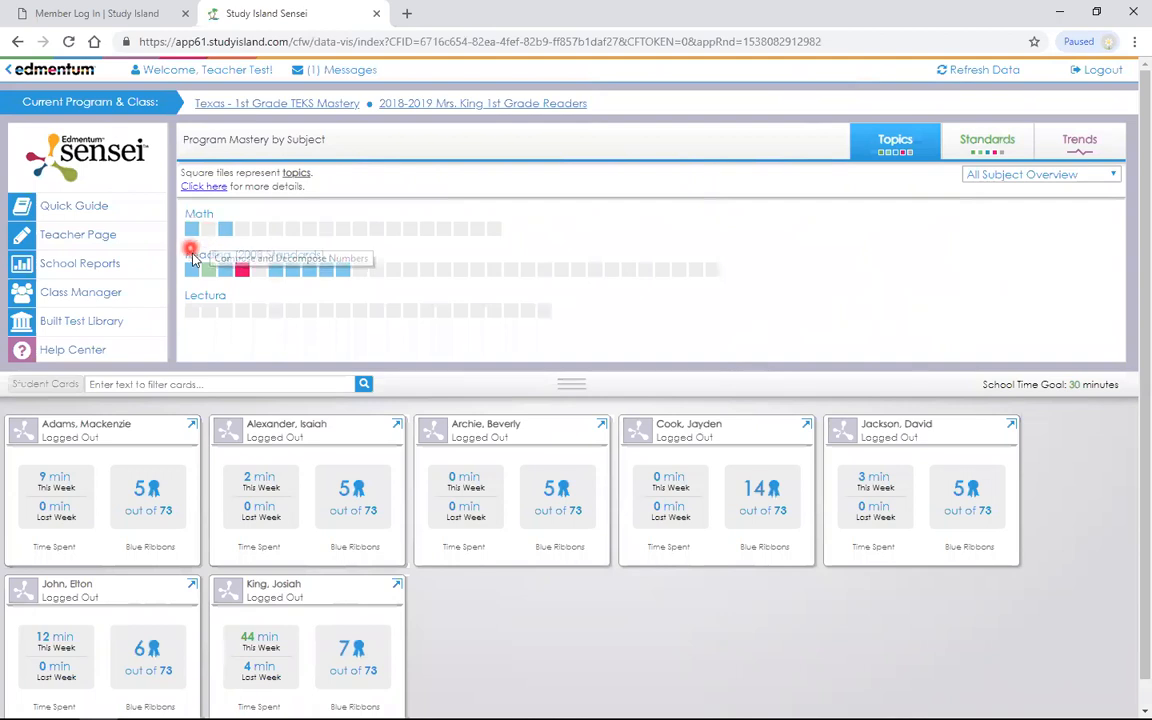
mouse_move(212, 270)
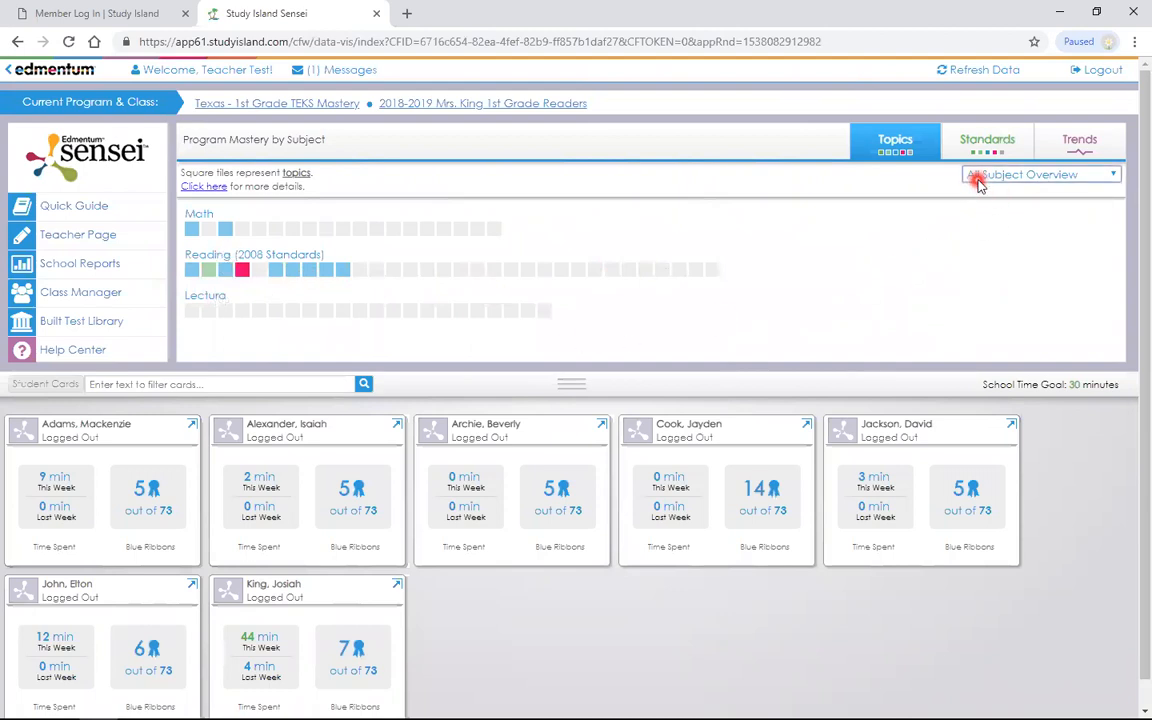
Step: Switch the All Subject Overview to Reading (2008 Standards)
click(1040, 174)
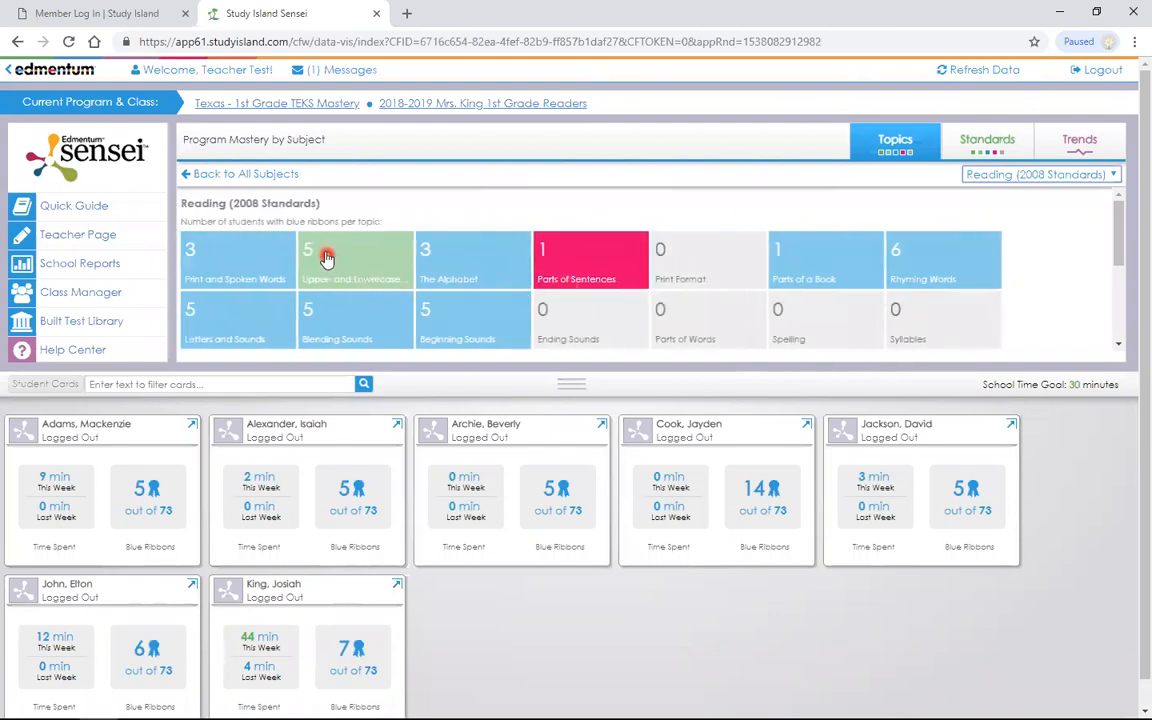
mouse_move(414, 244)
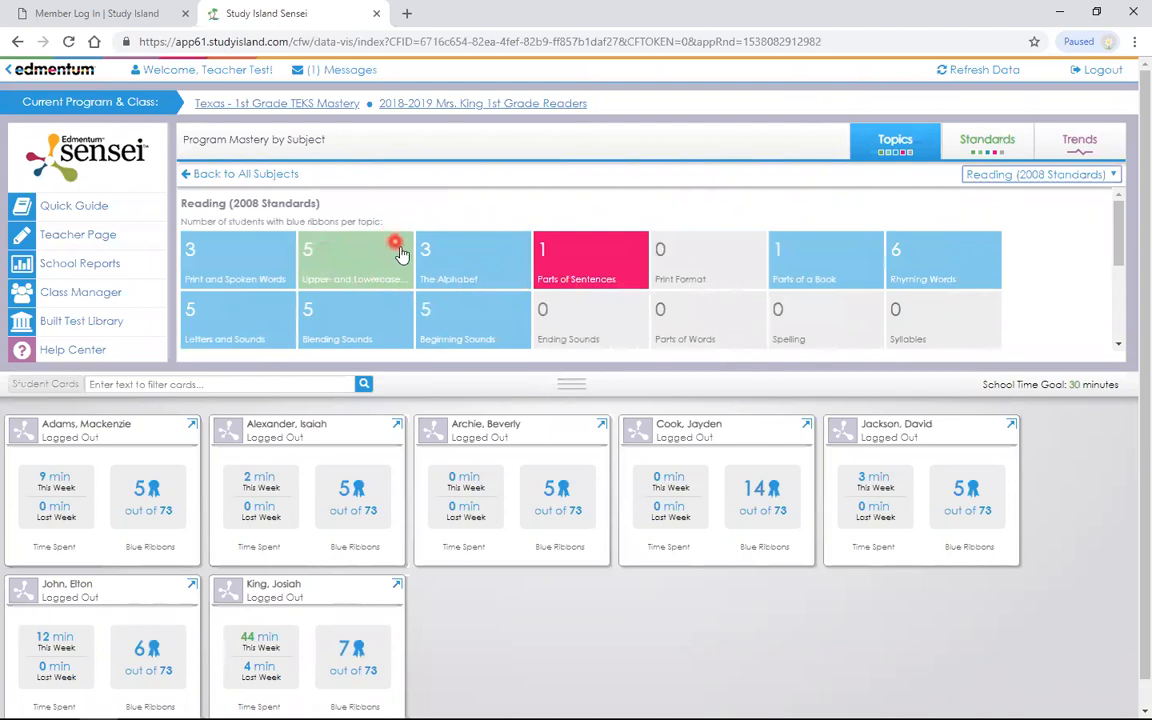
mouse_move(388, 244)
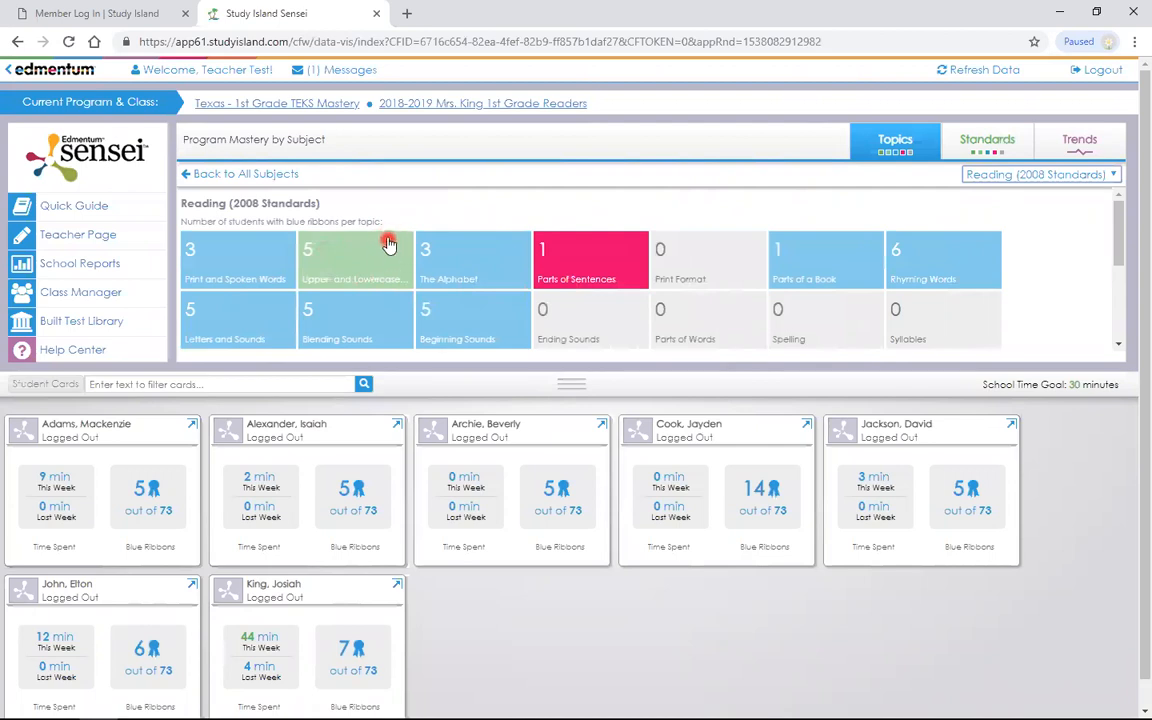
mouse_move(404, 240)
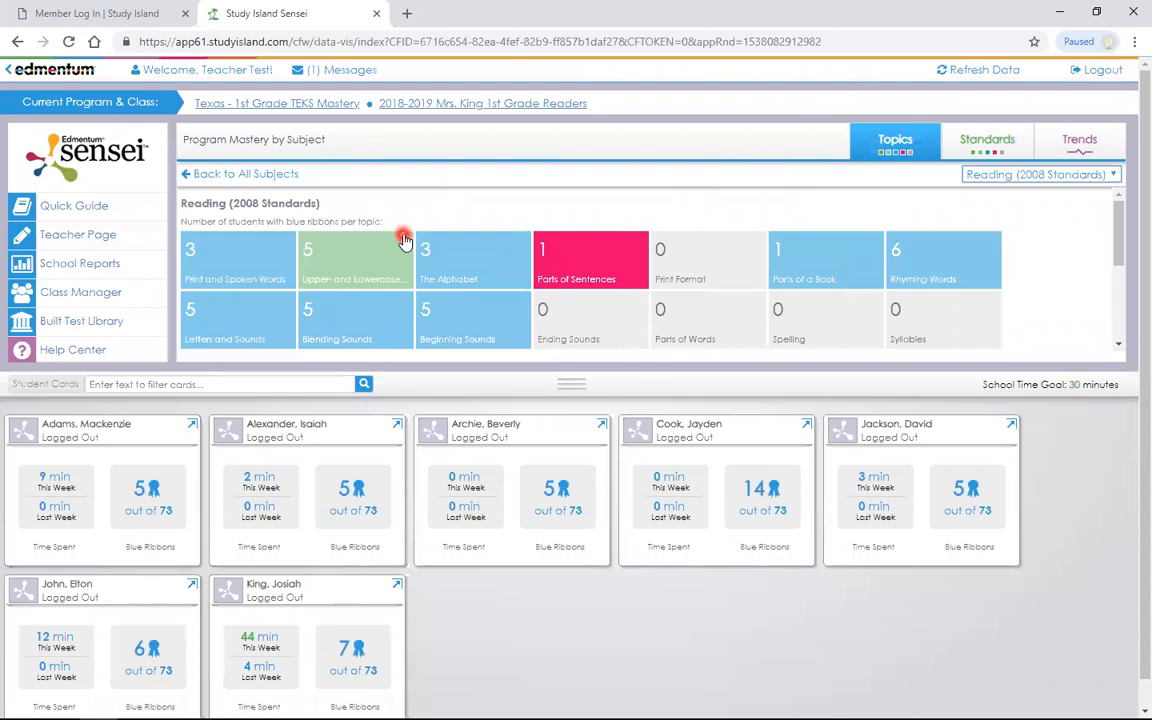
mouse_move(410, 244)
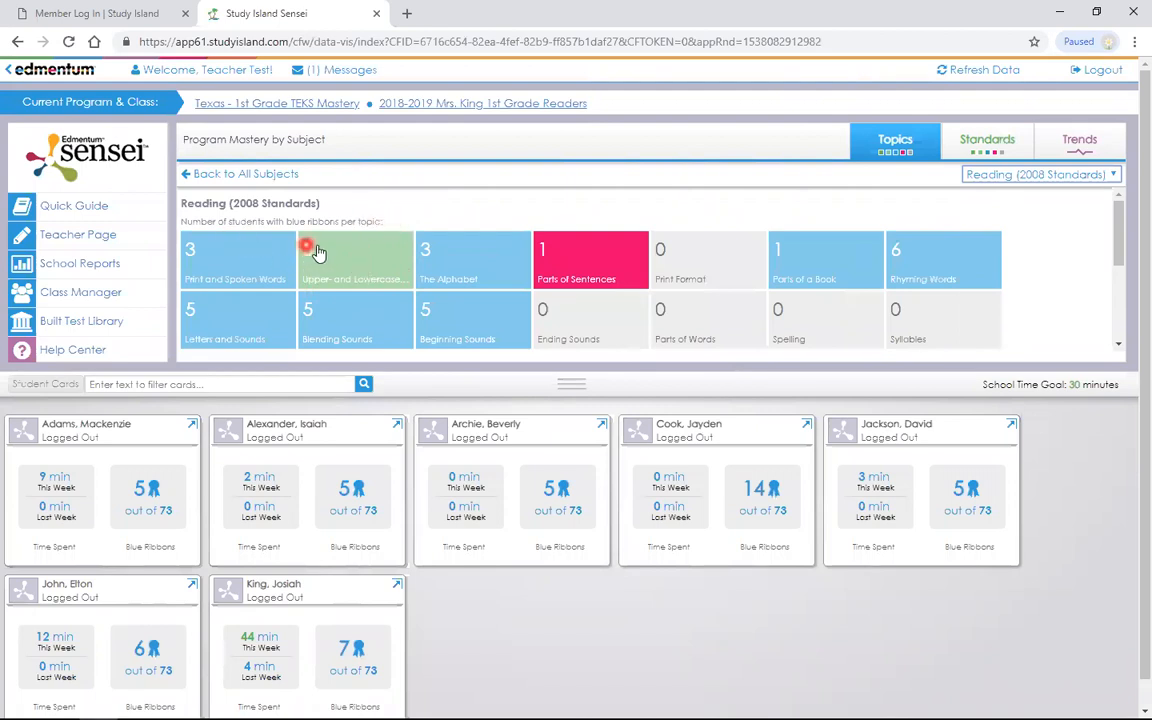
mouse_move(596, 264)
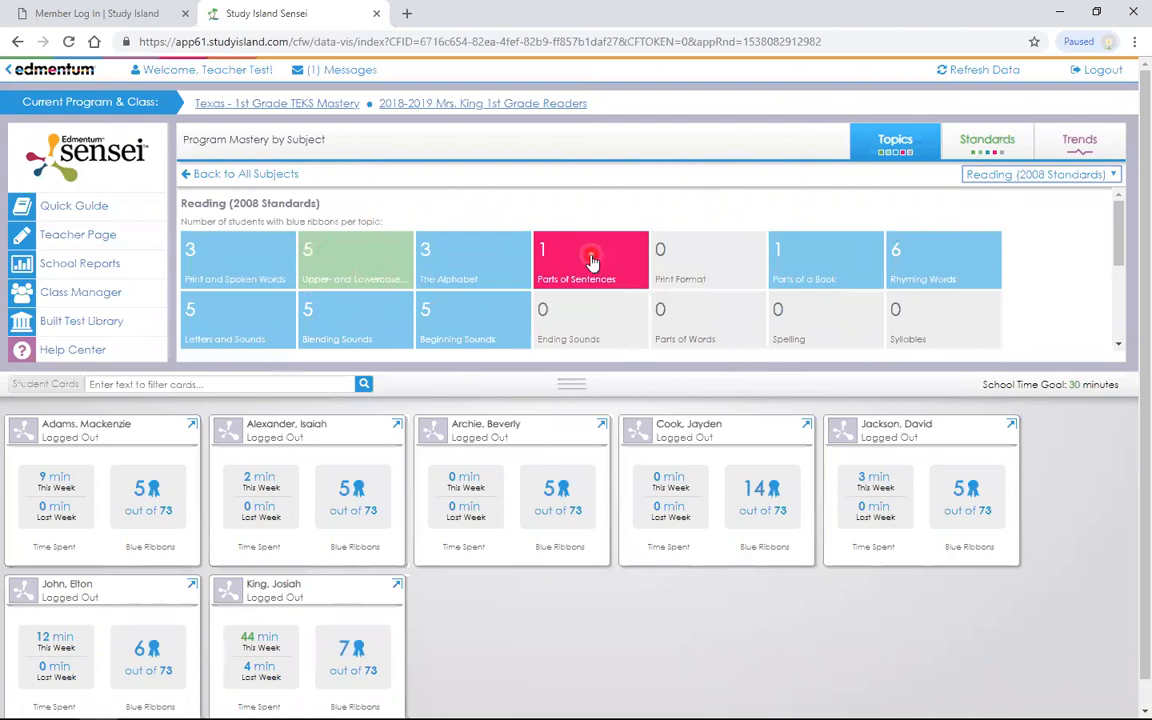
mouse_move(540, 224)
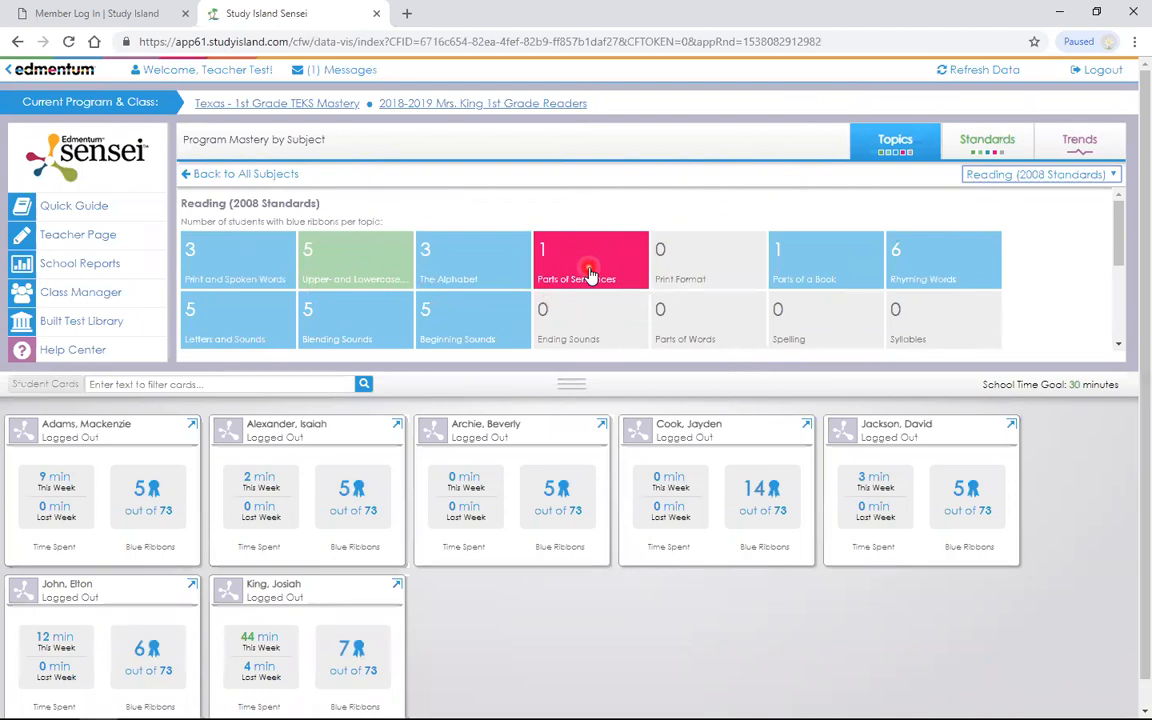
mouse_move(548, 238)
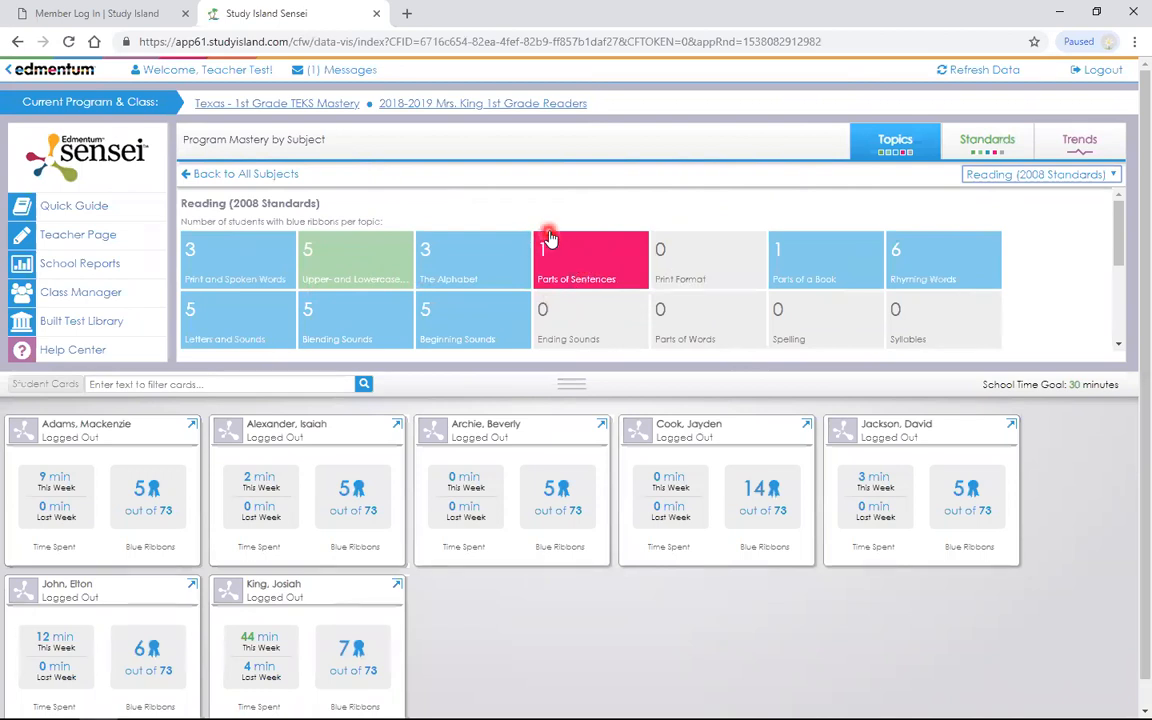
mouse_move(544, 262)
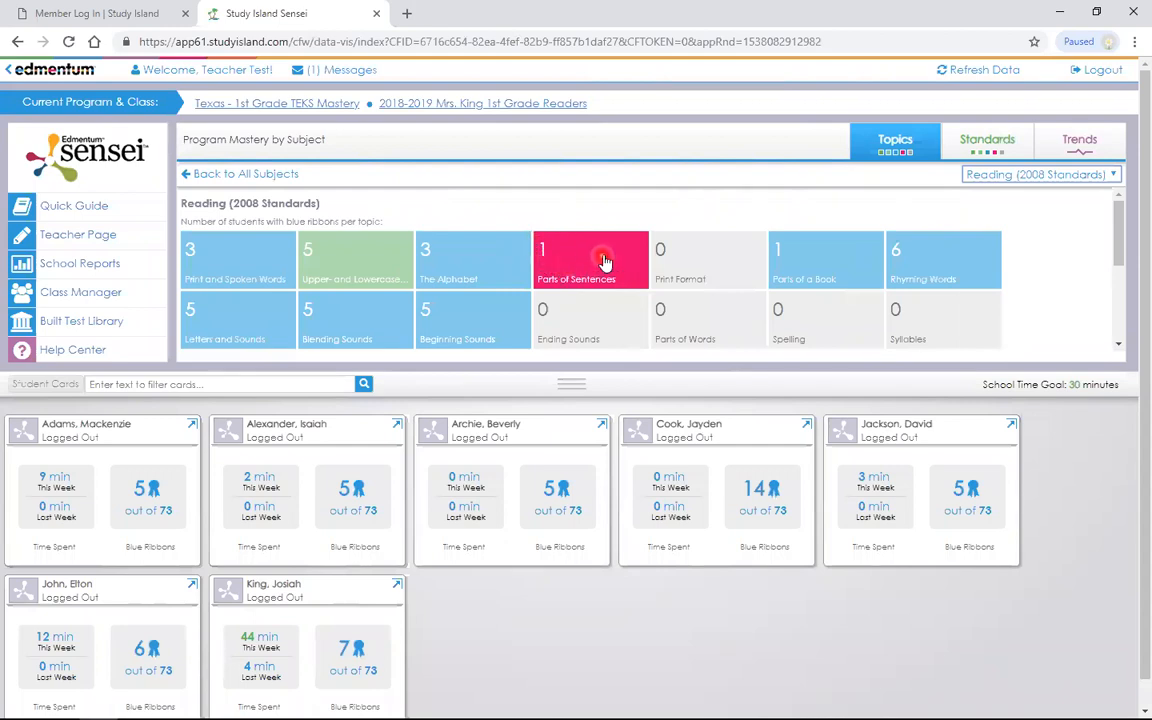
click(590, 260)
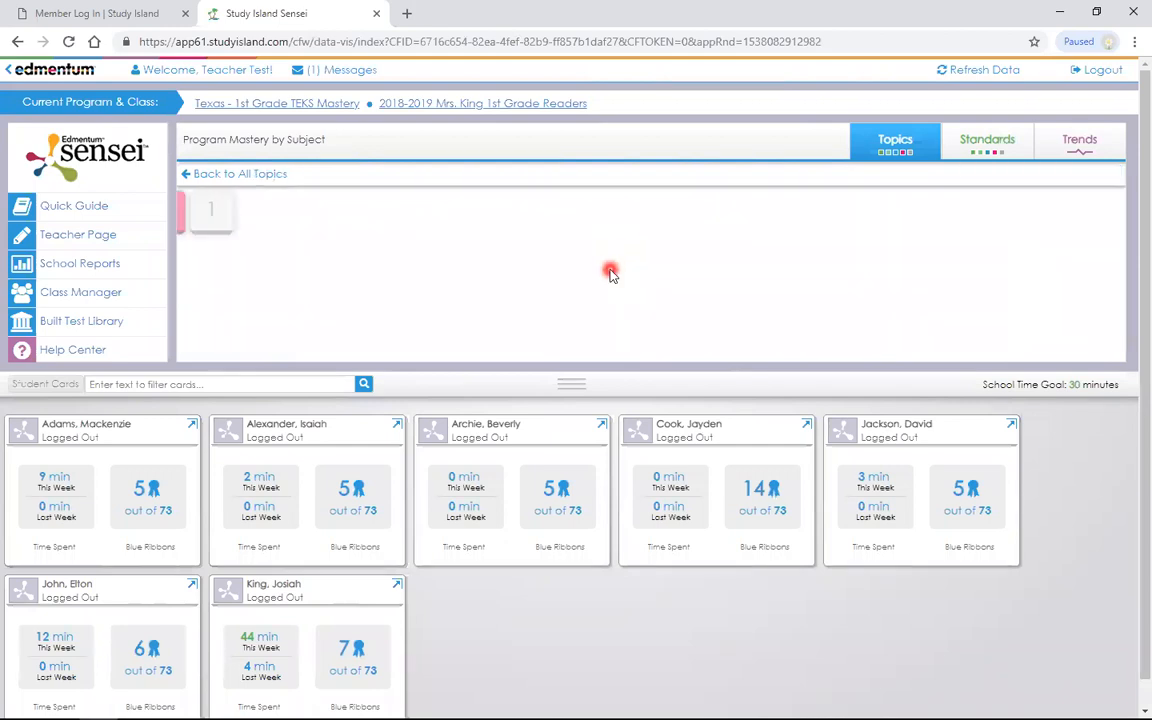
click(212, 210)
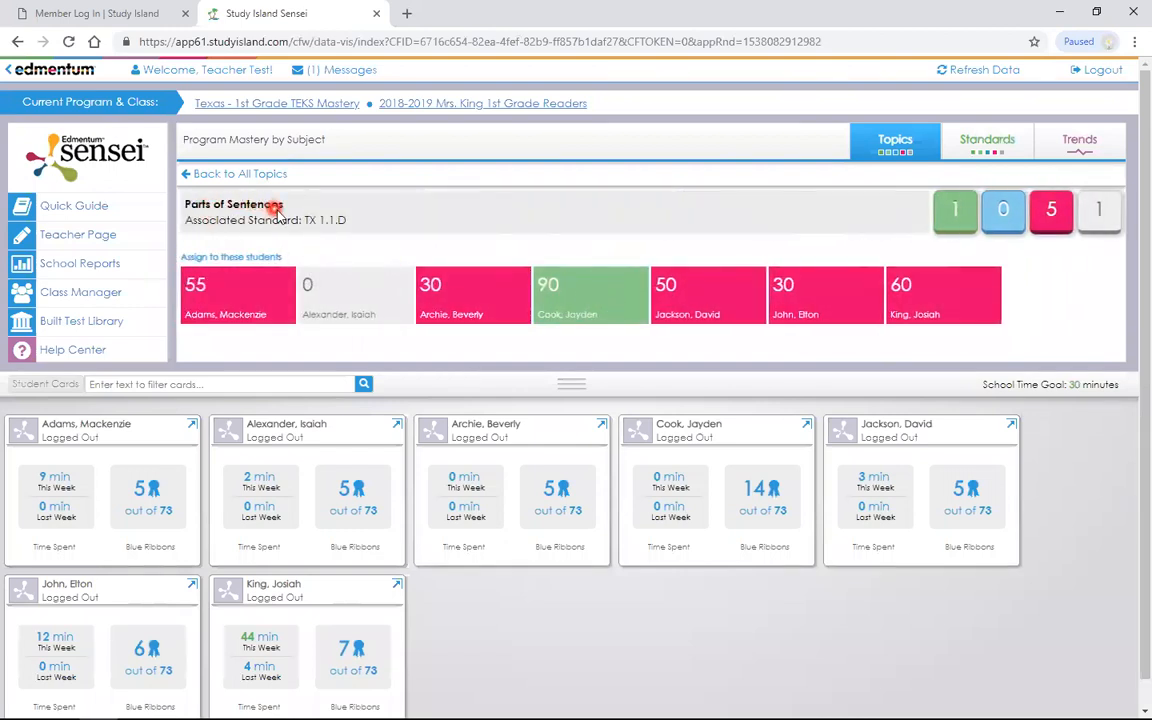
mouse_move(318, 232)
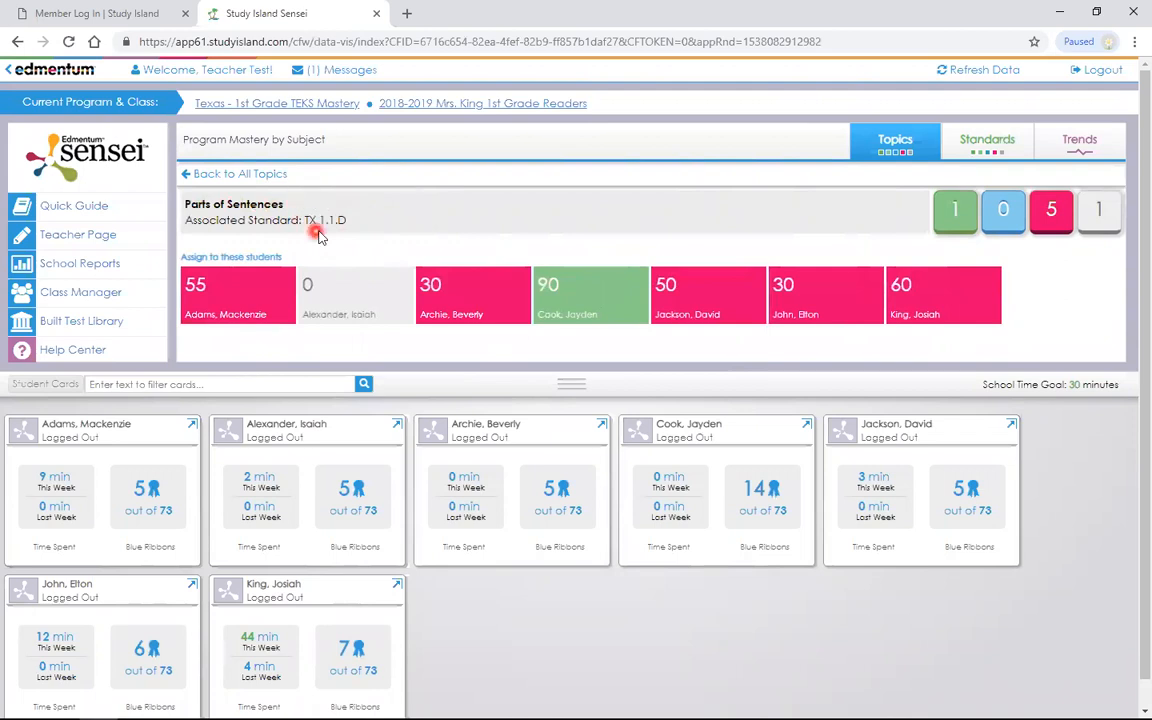
mouse_move(344, 236)
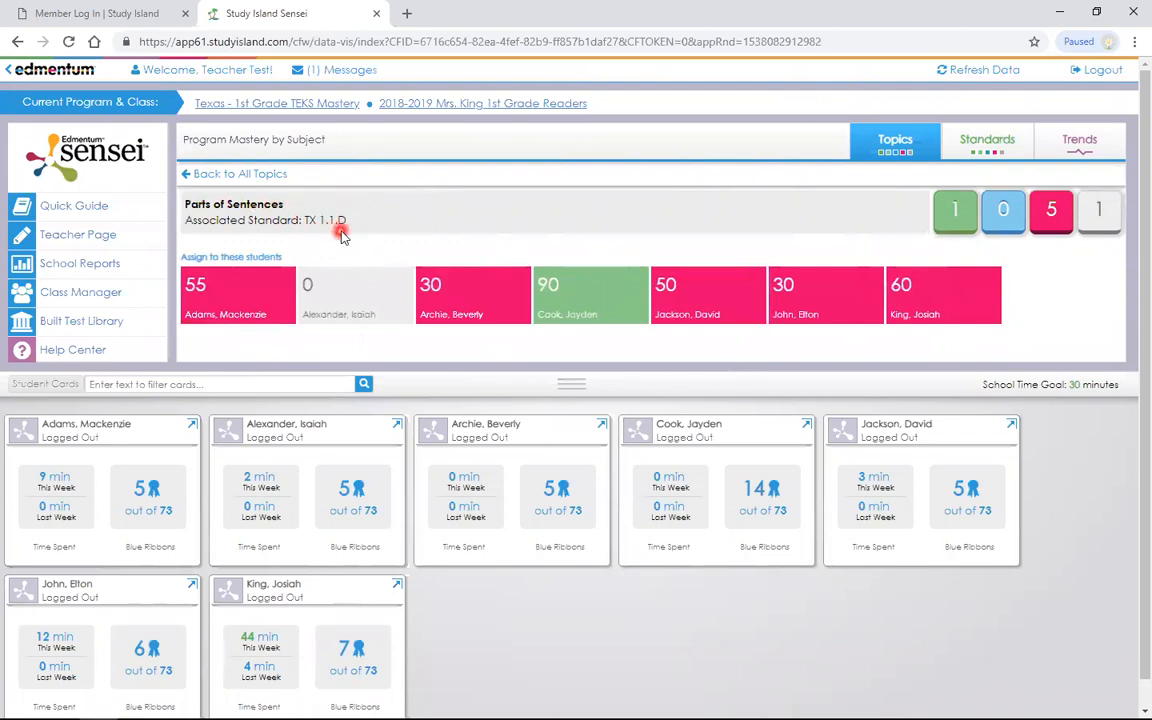
mouse_move(976, 252)
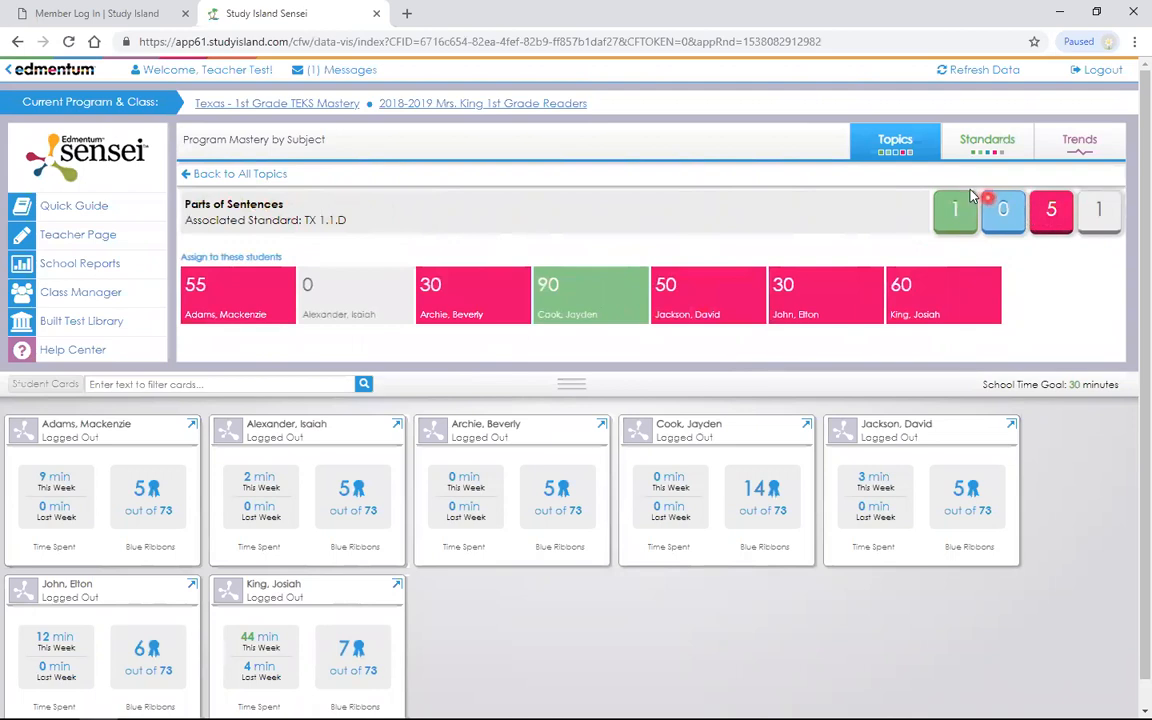
mouse_move(984, 230)
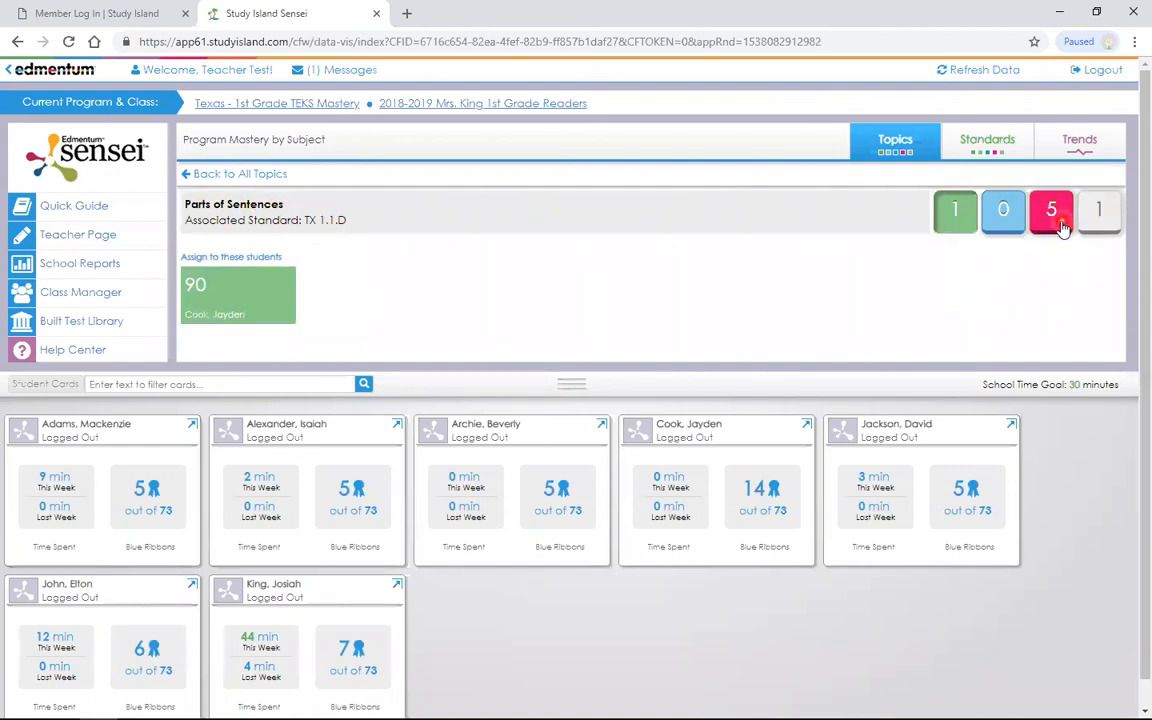
Step: List the five below-mastery students and start a Parts of Sentences practice assignment for them
click(1052, 210)
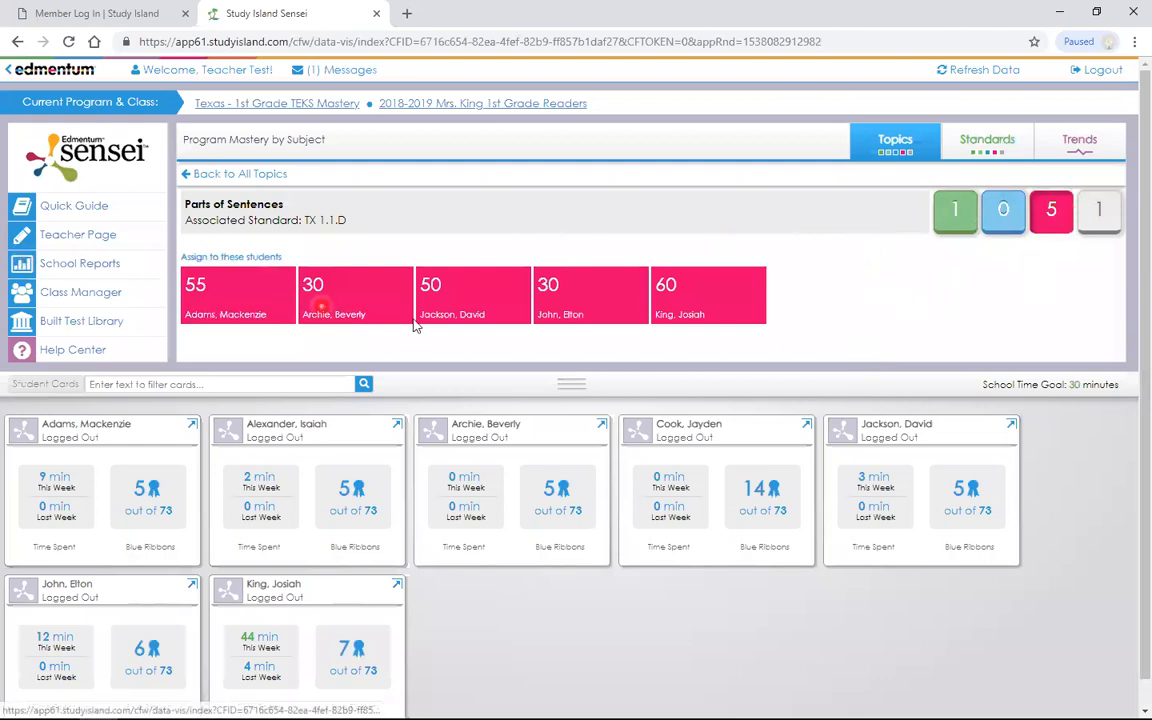
mouse_move(416, 318)
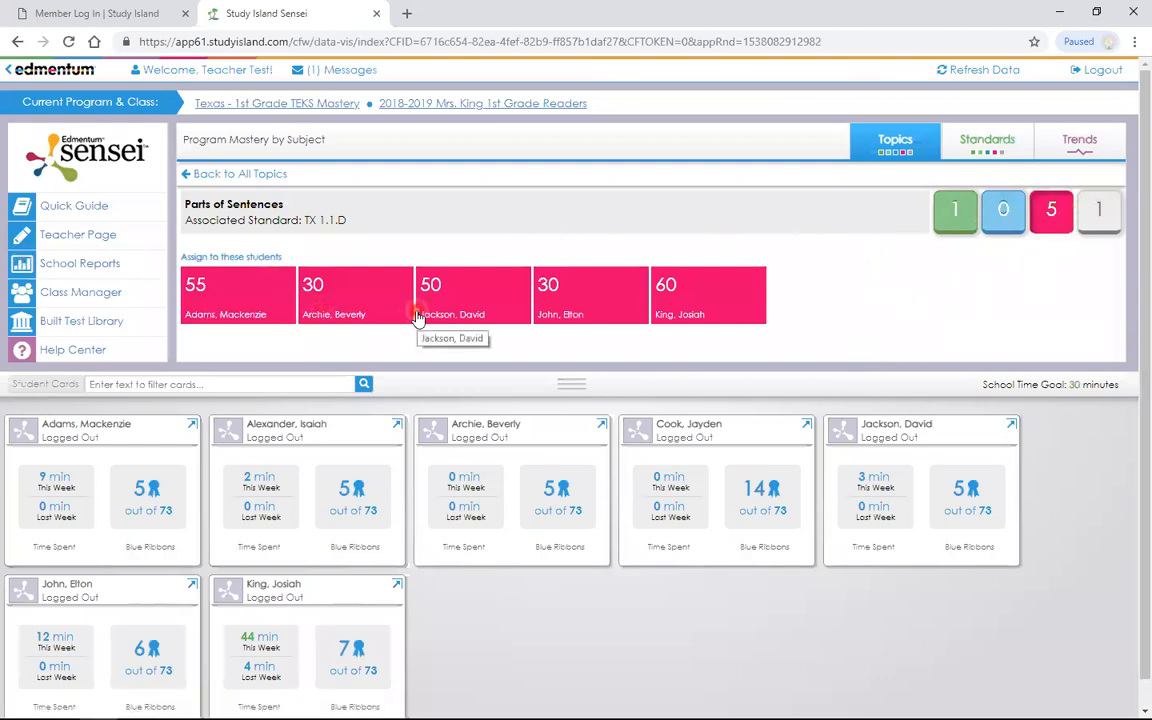
mouse_move(596, 316)
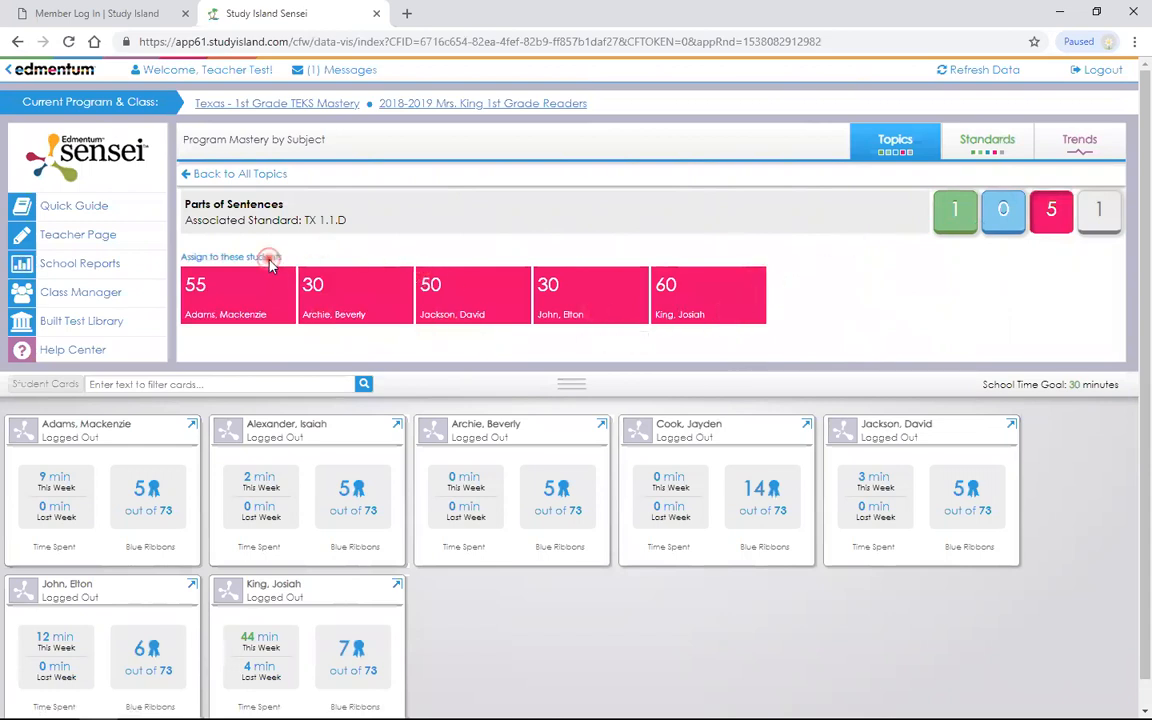
click(230, 256)
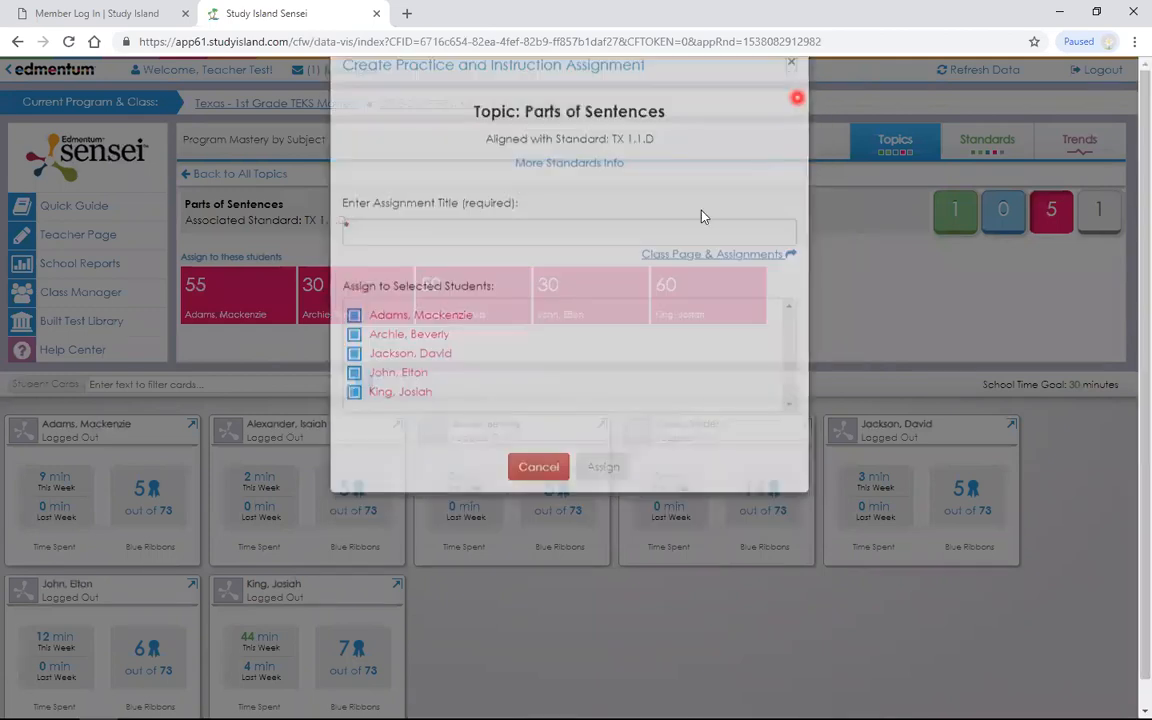
Step: Cancel the Create Practice and Instruction Assignment dialog without saving
click(538, 468)
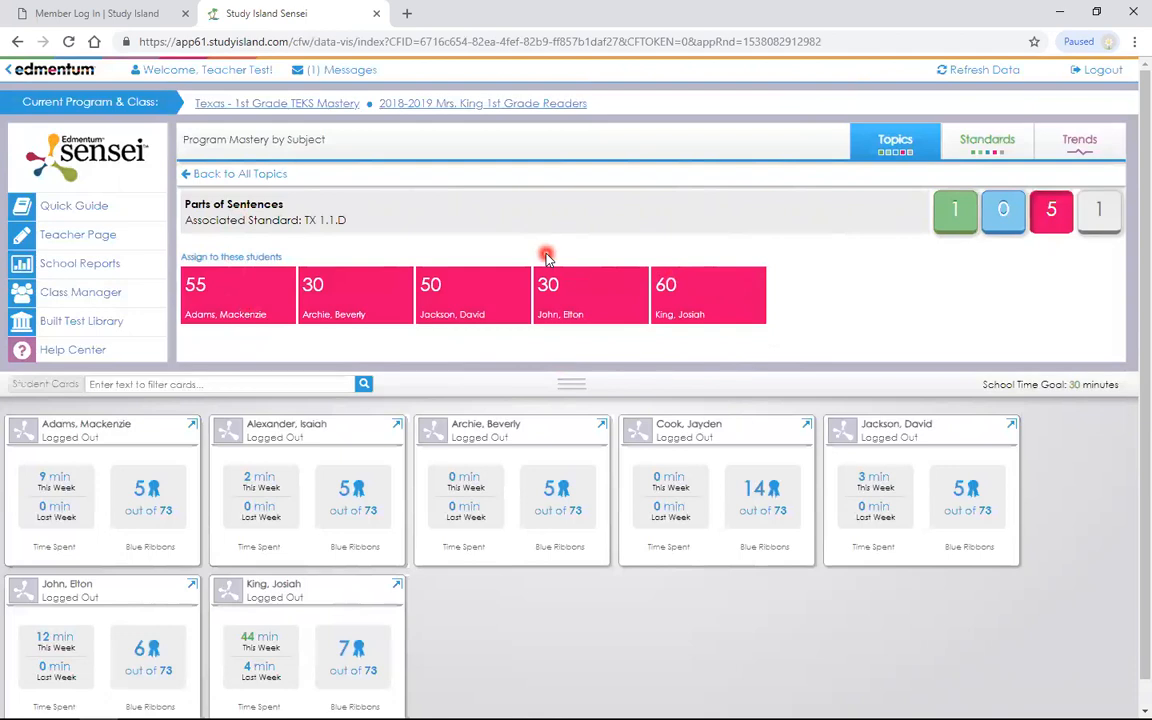
mouse_move(612, 276)
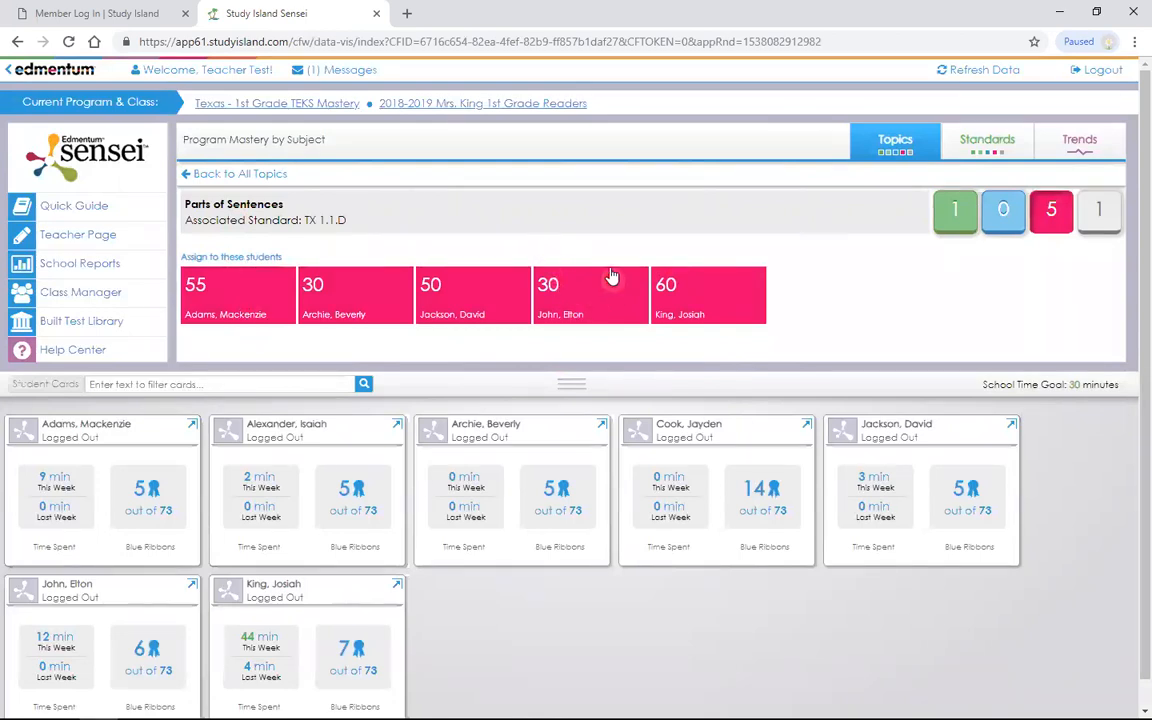
mouse_move(636, 322)
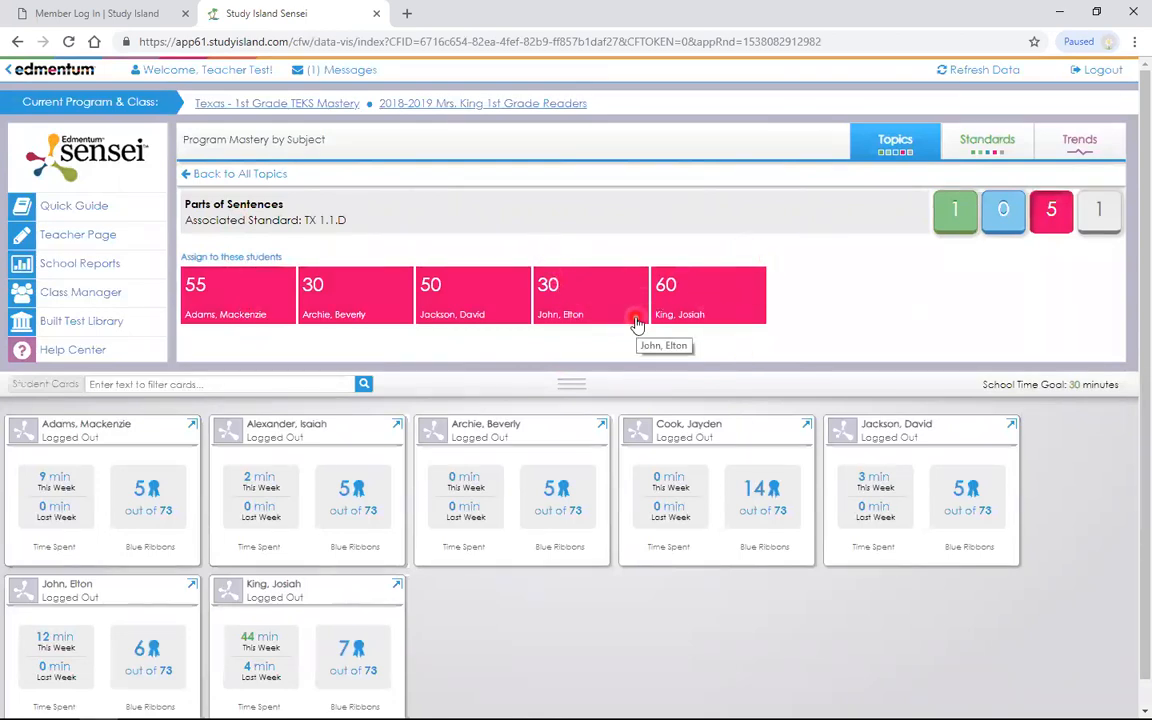
mouse_move(792, 294)
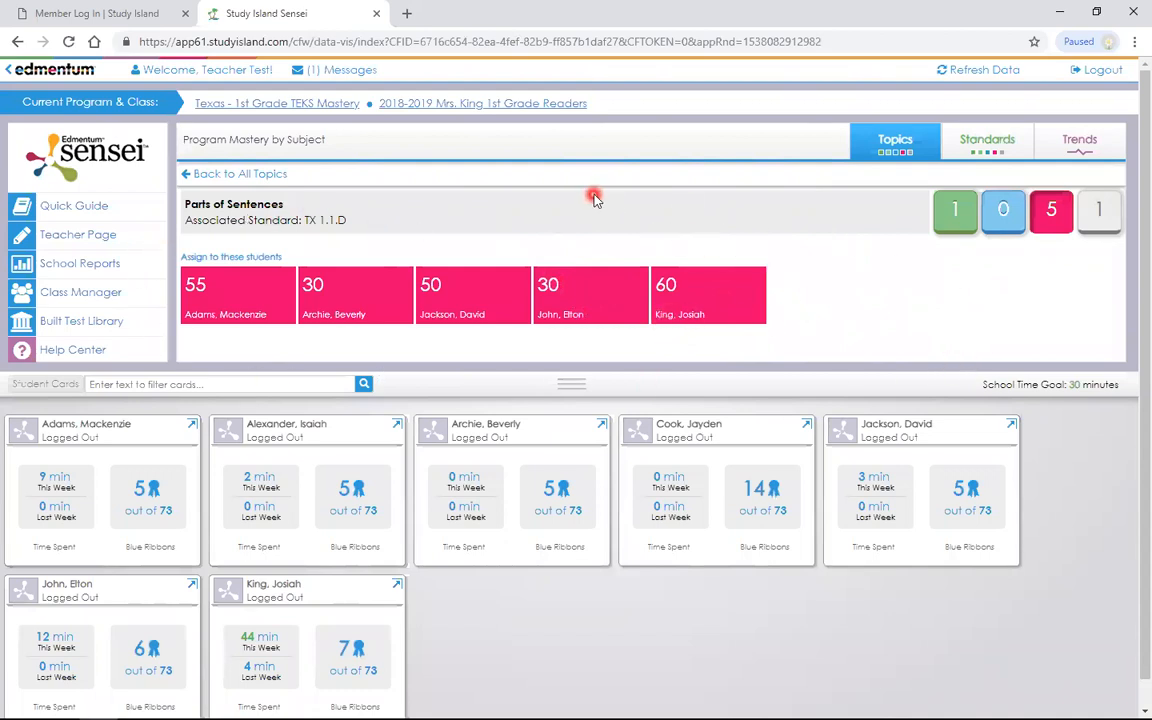
mouse_move(1012, 250)
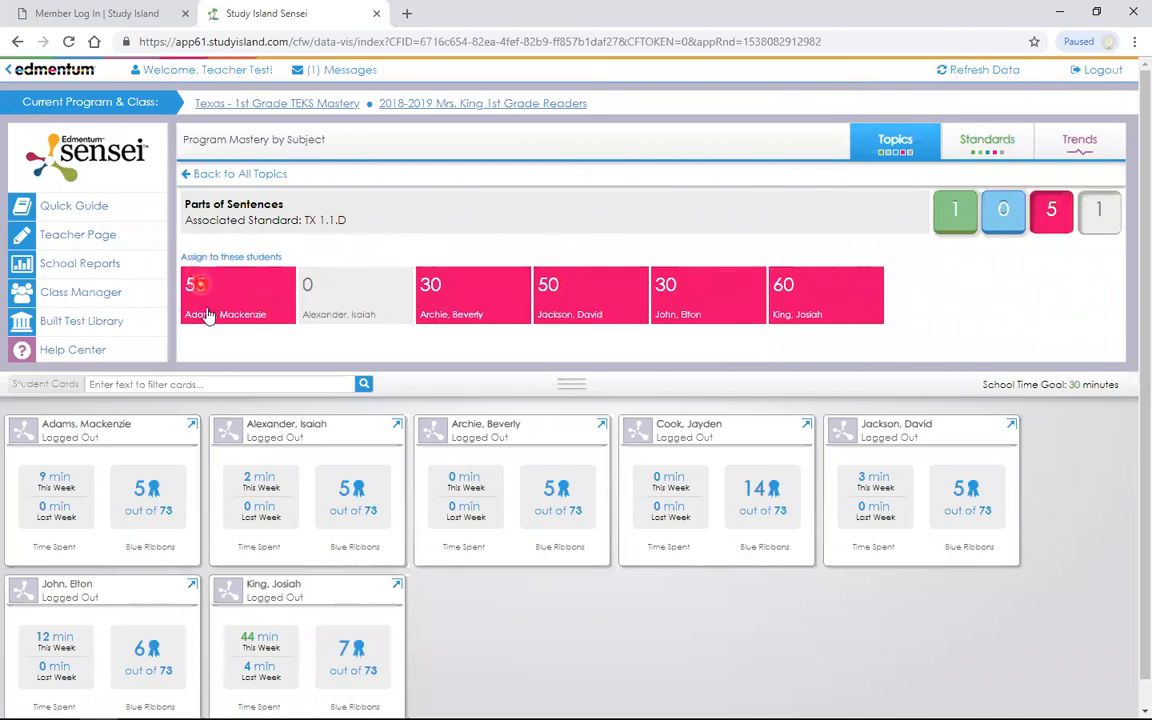
mouse_move(196, 322)
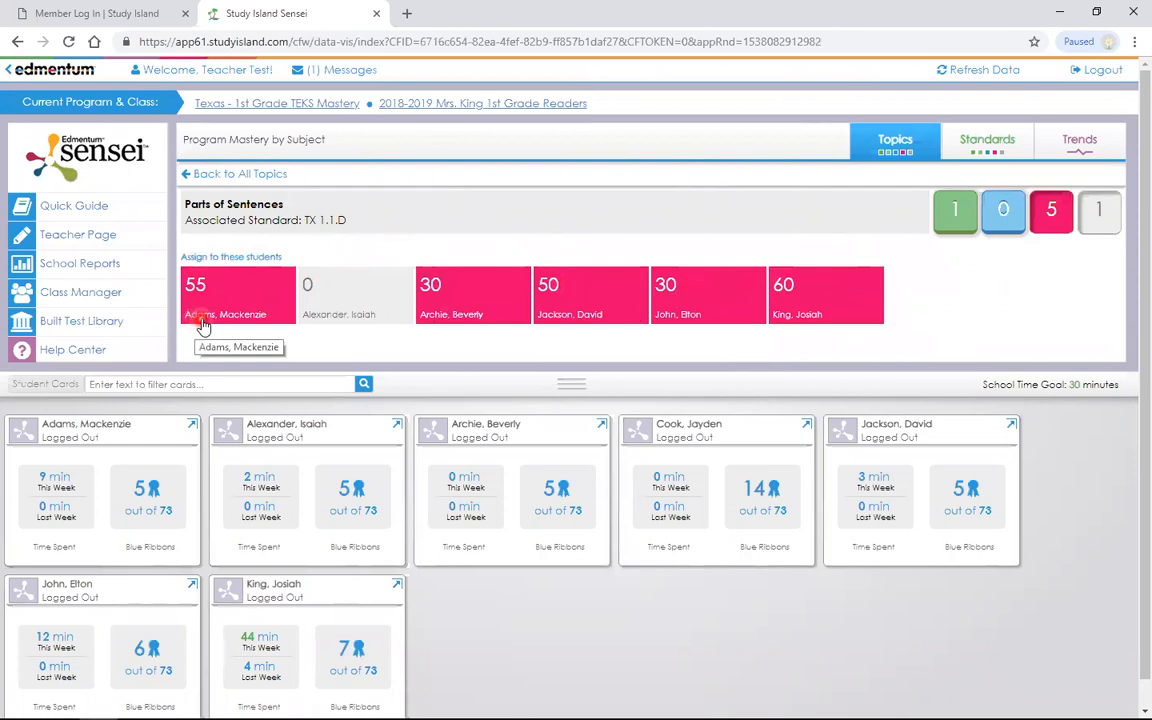
mouse_move(368, 350)
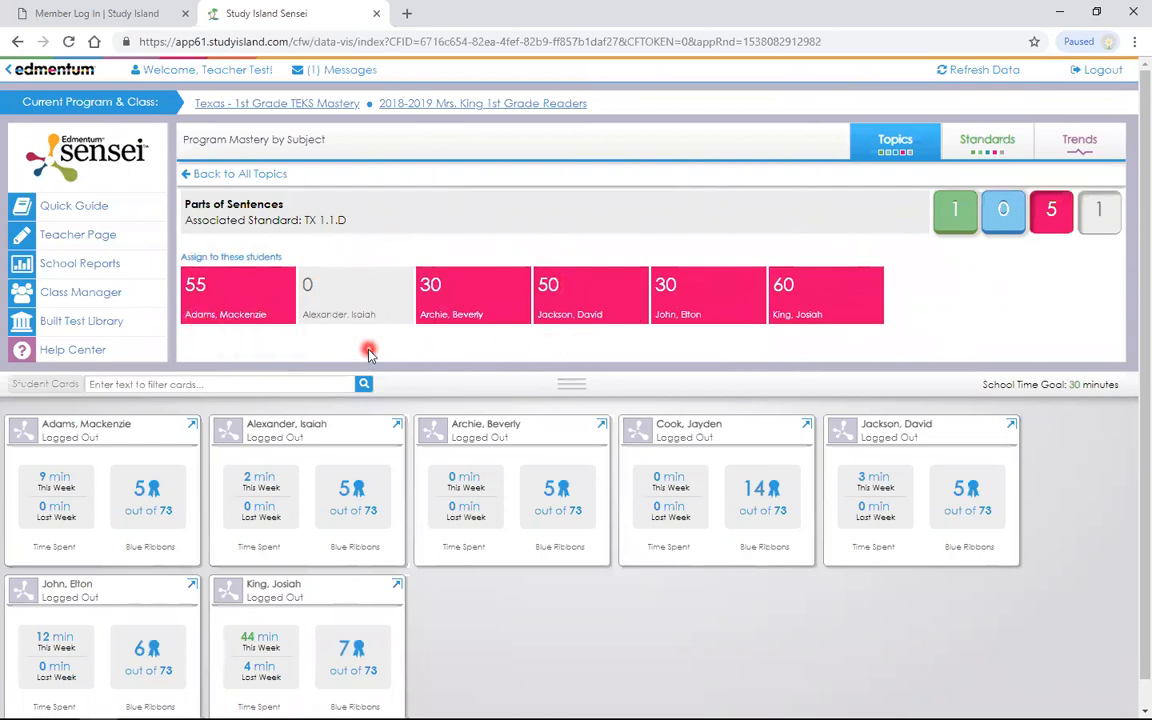
Step: Filter the student cards by 'ar' down to Archie, Beverly, then clear the filter to show all seven
scroll(down, 3)
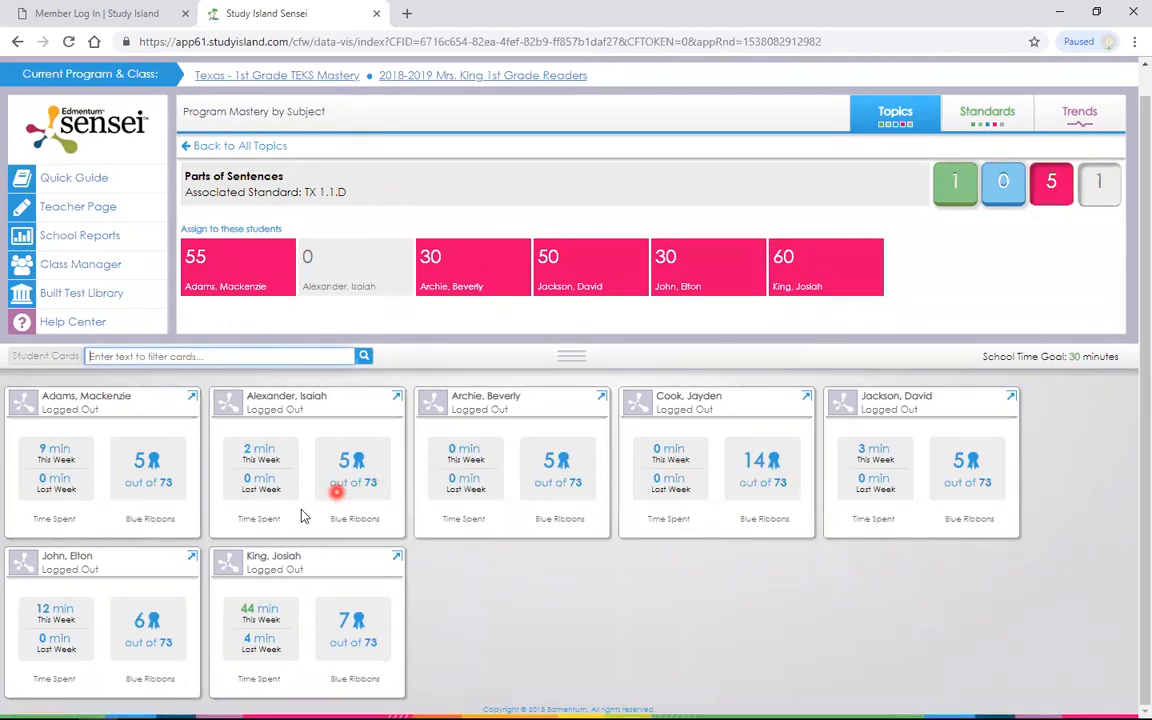
mouse_move(376, 504)
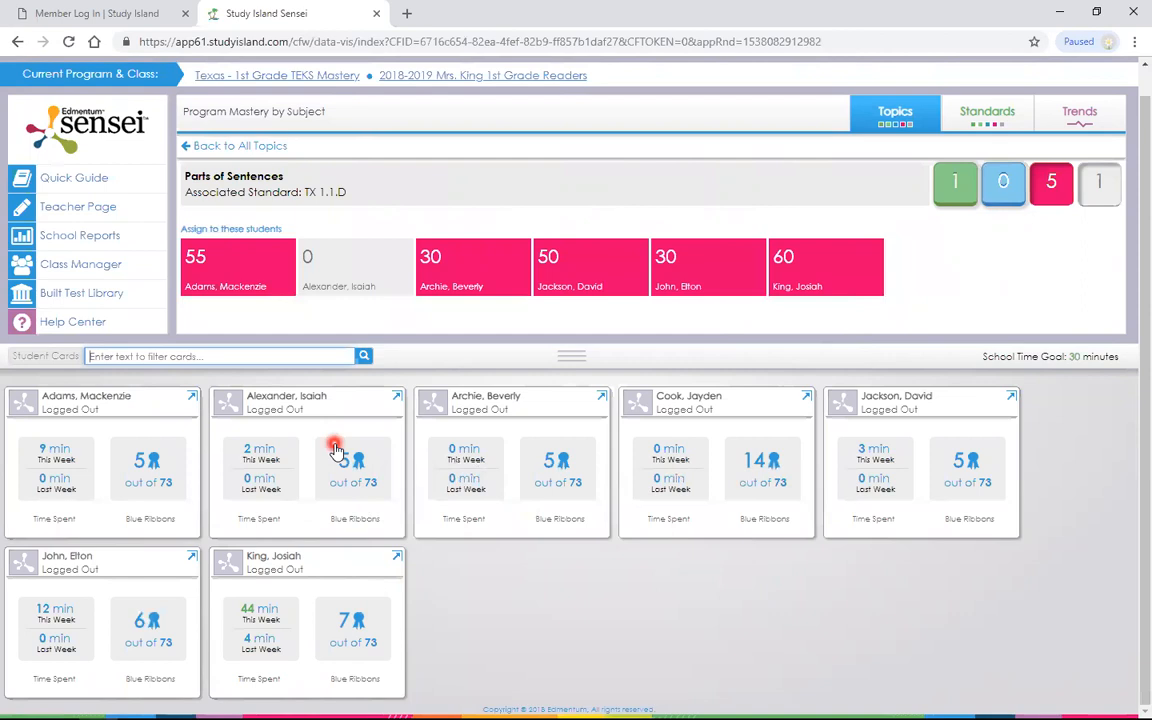
text(archie)
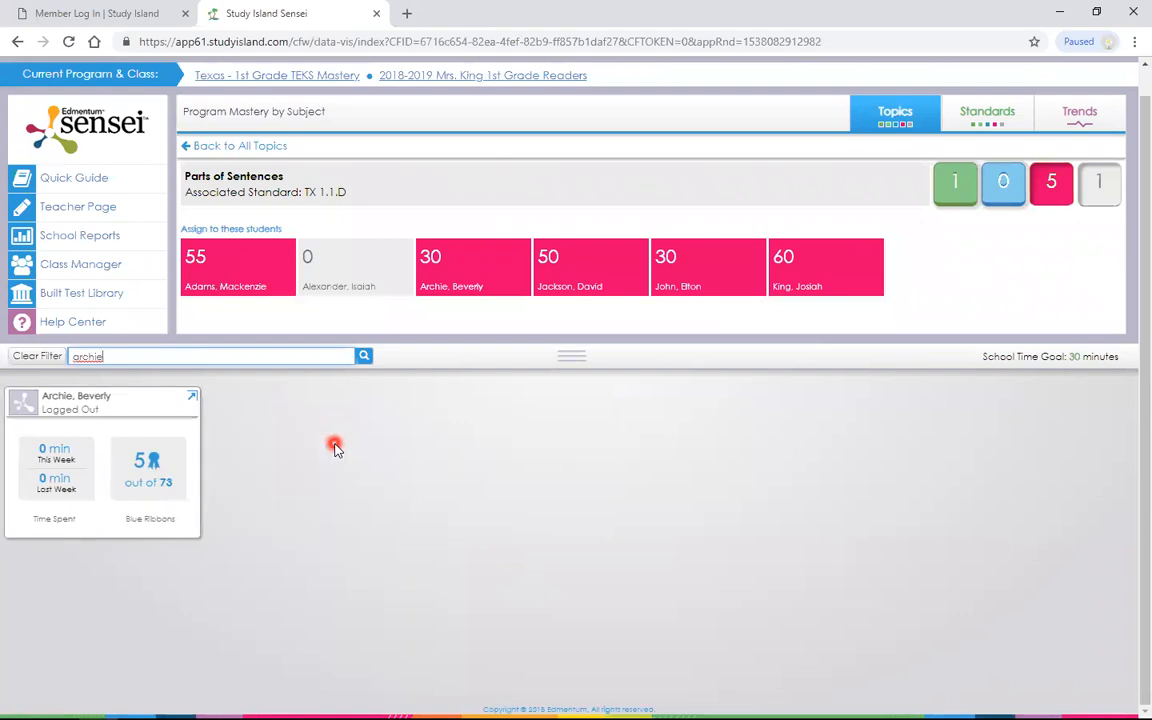
click(90, 360)
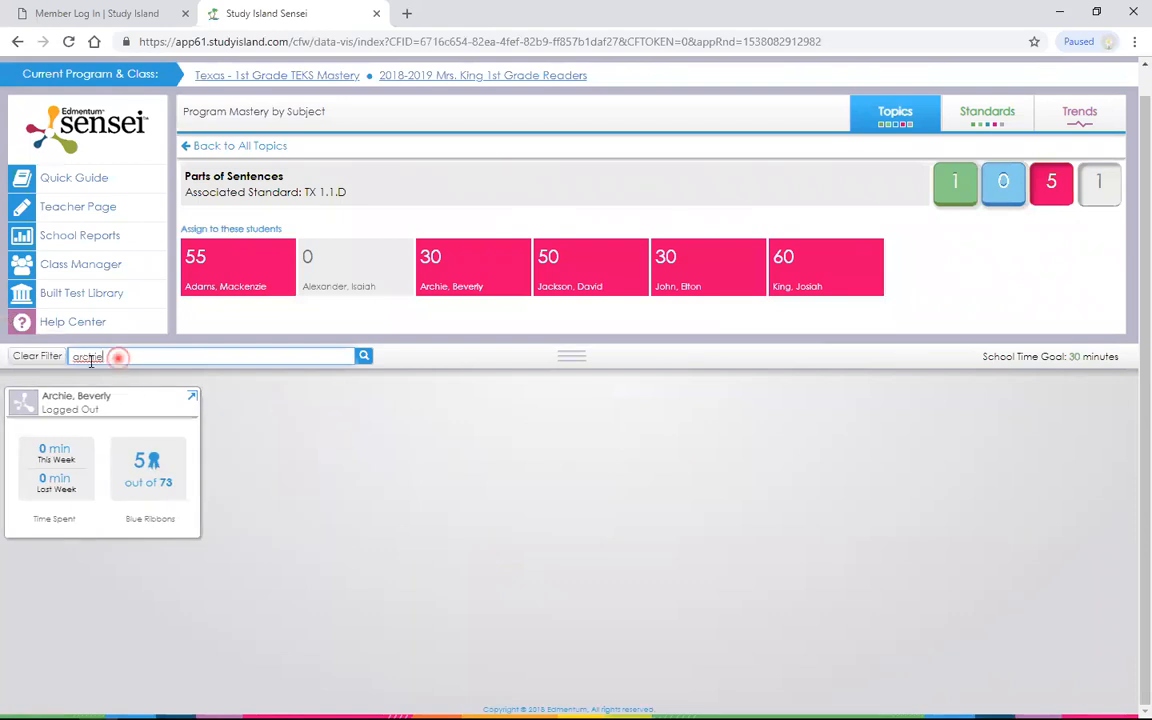
click(38, 356)
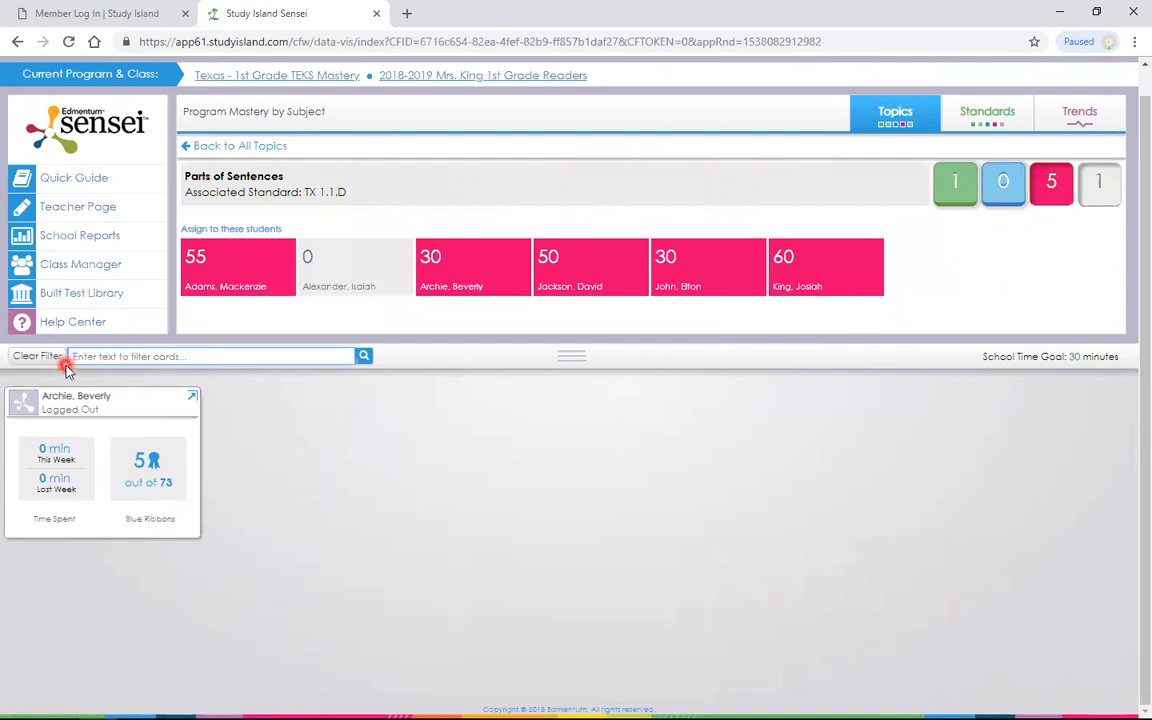
click(36, 356)
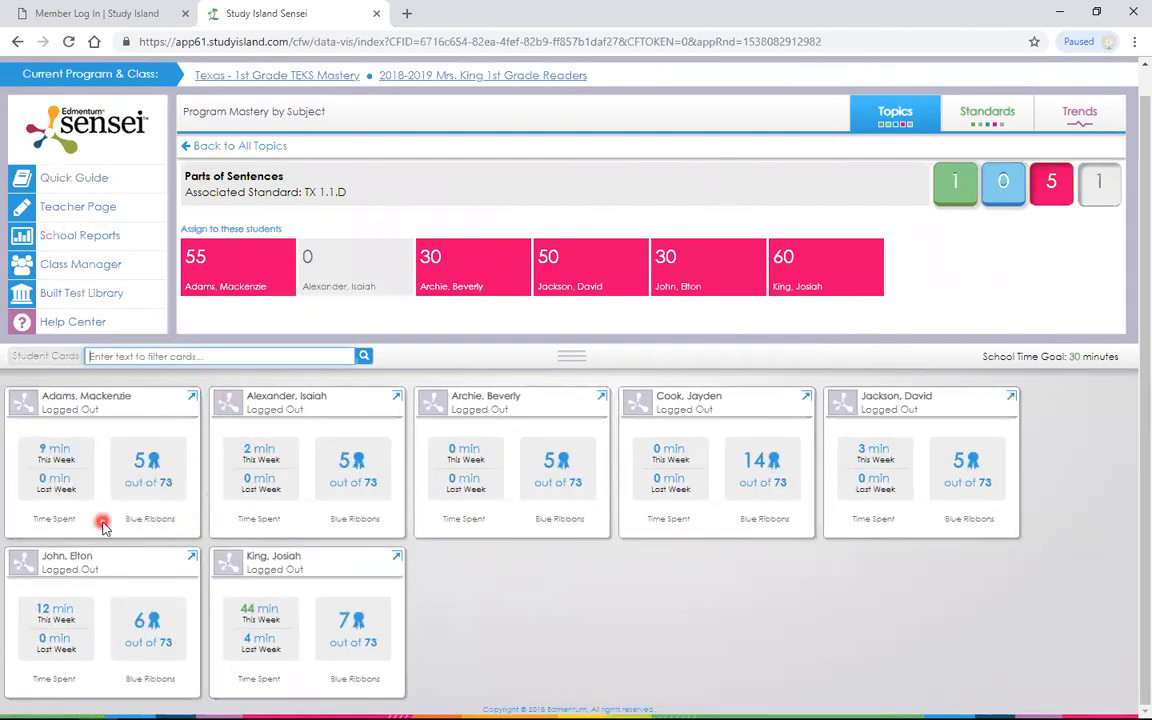
scroll(down, 3)
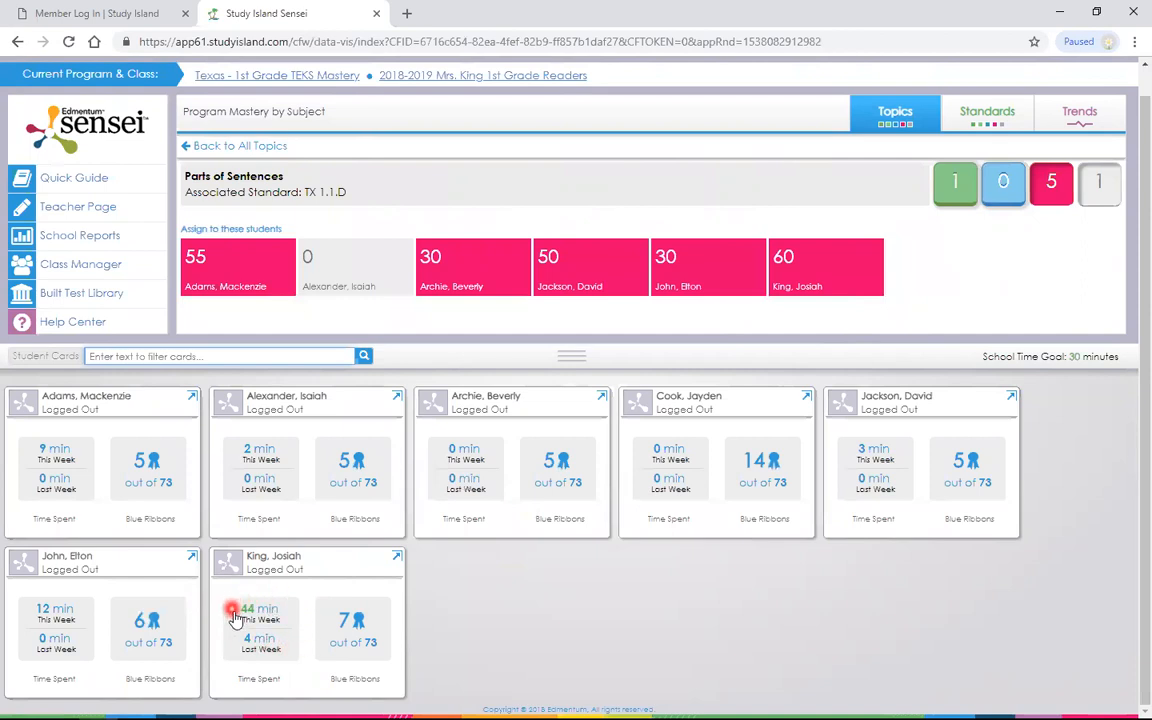
mouse_move(260, 596)
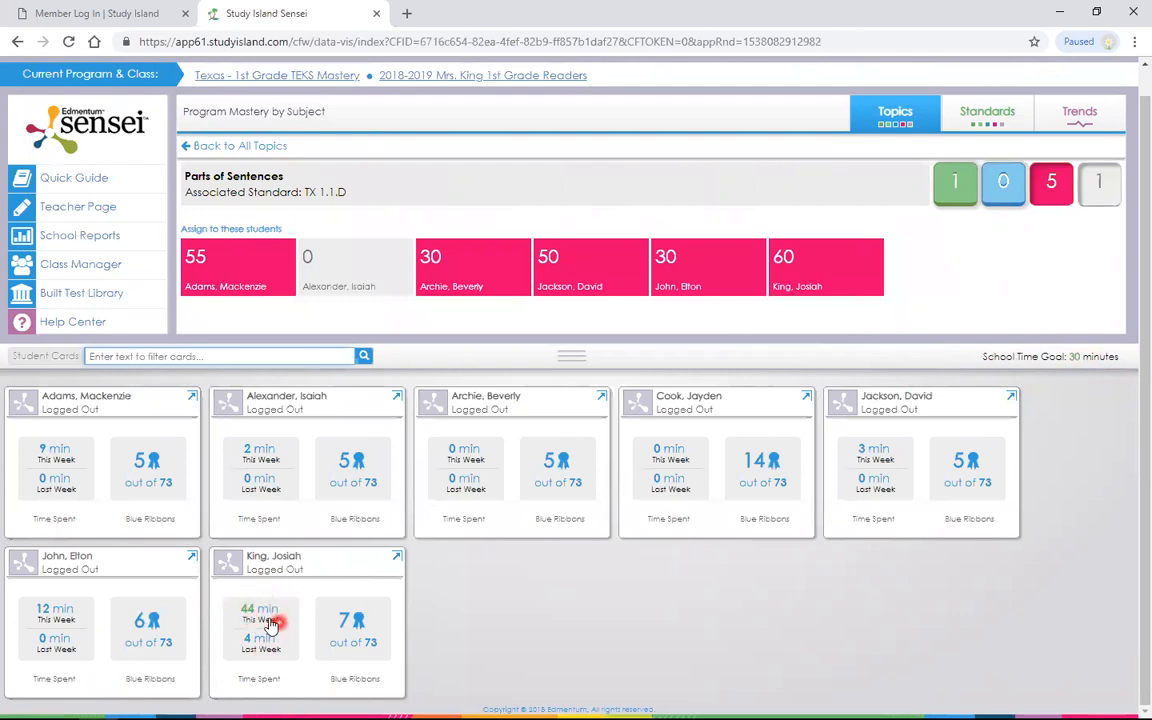
mouse_move(288, 632)
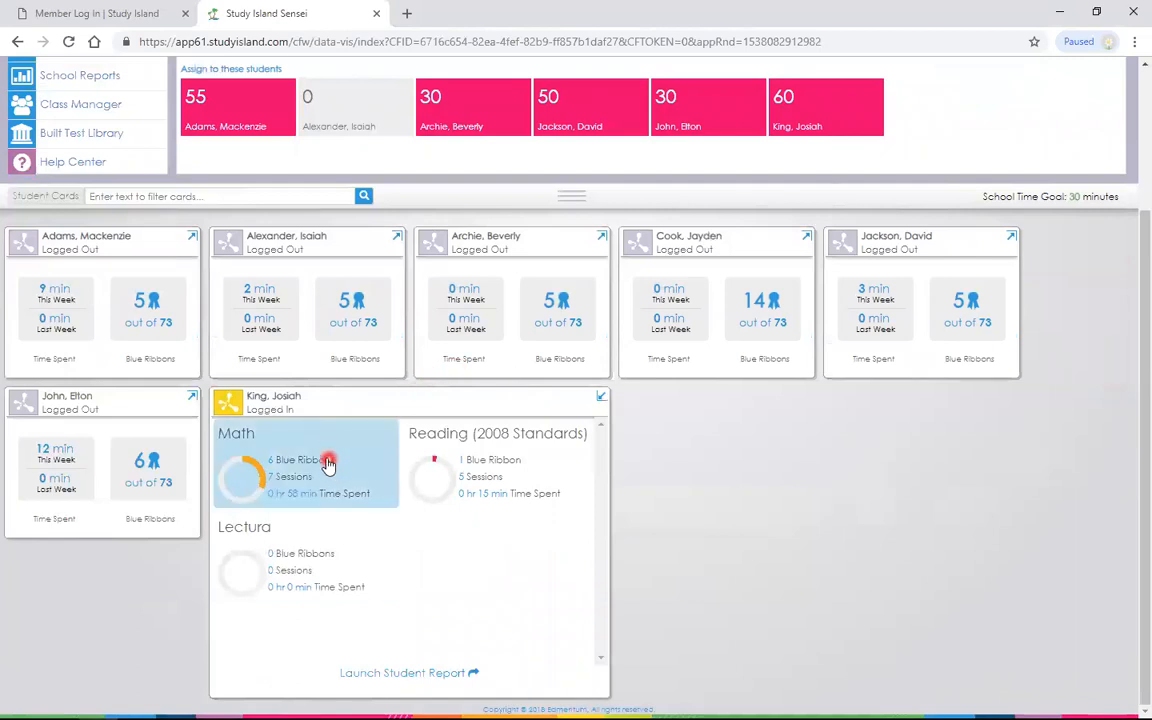
mouse_move(296, 512)
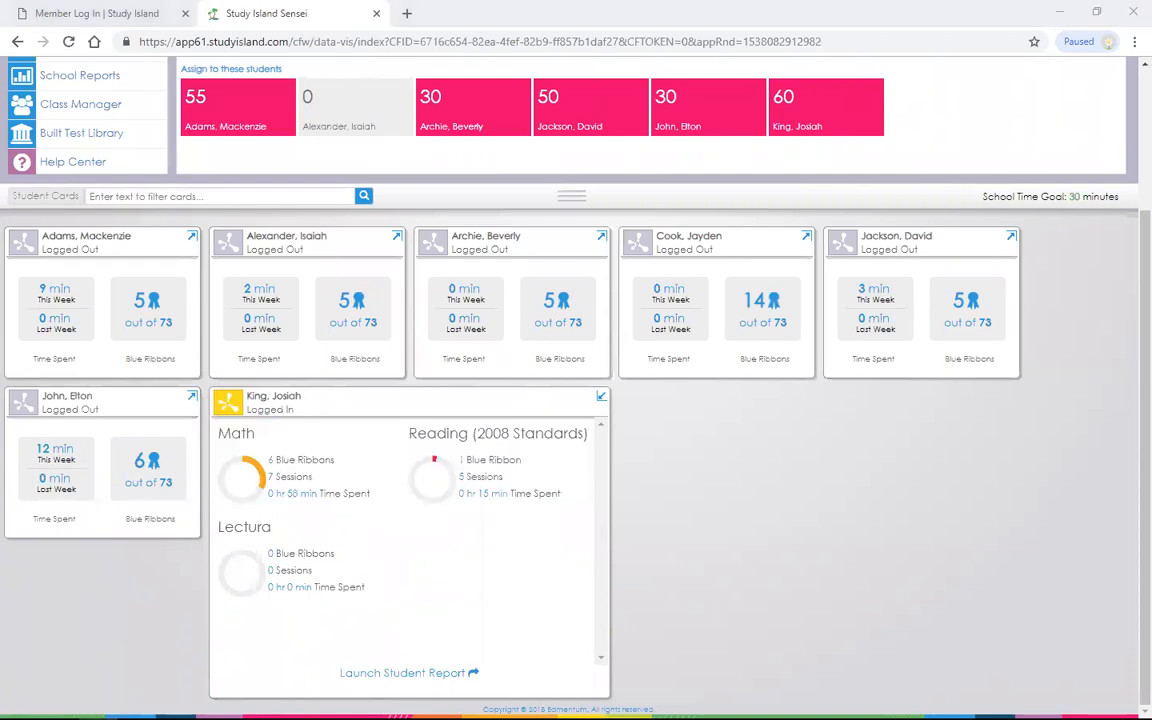
mouse_move(256, 408)
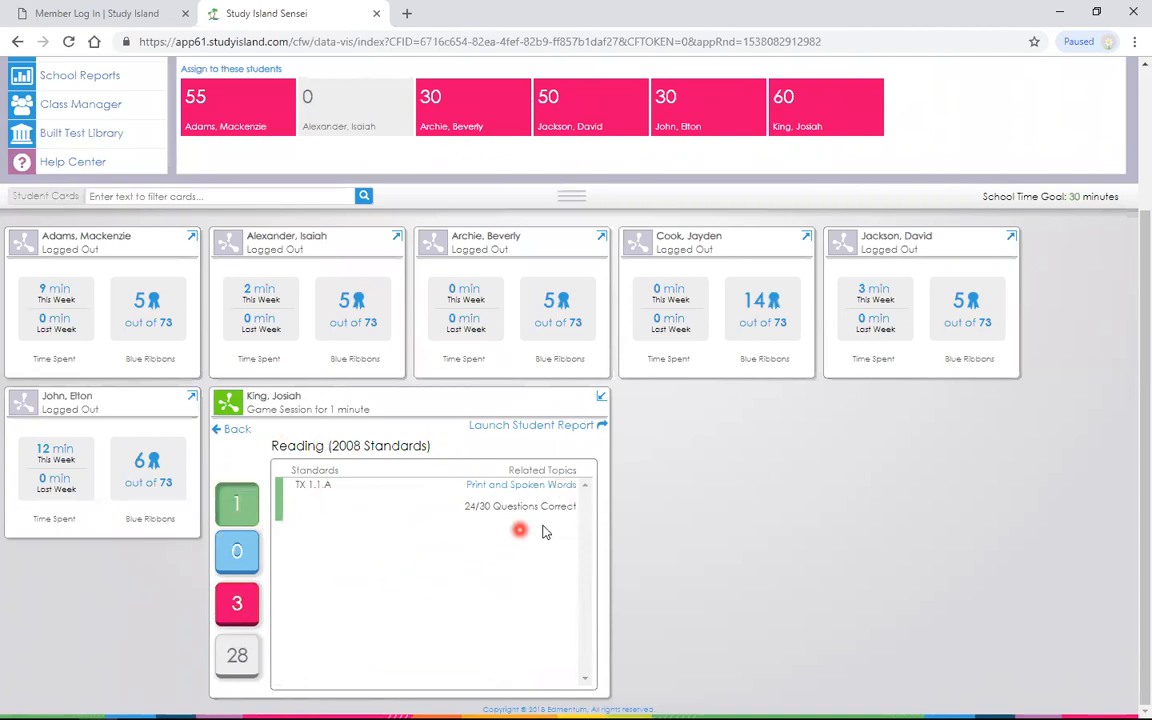
mouse_move(634, 460)
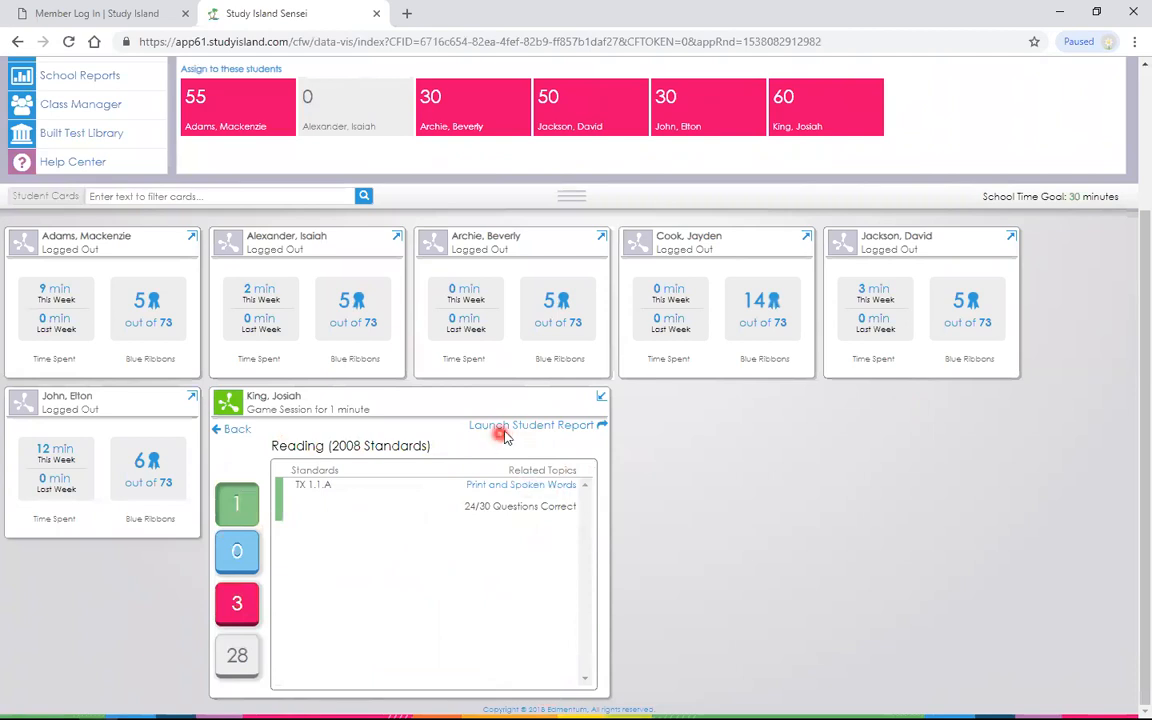
click(540, 424)
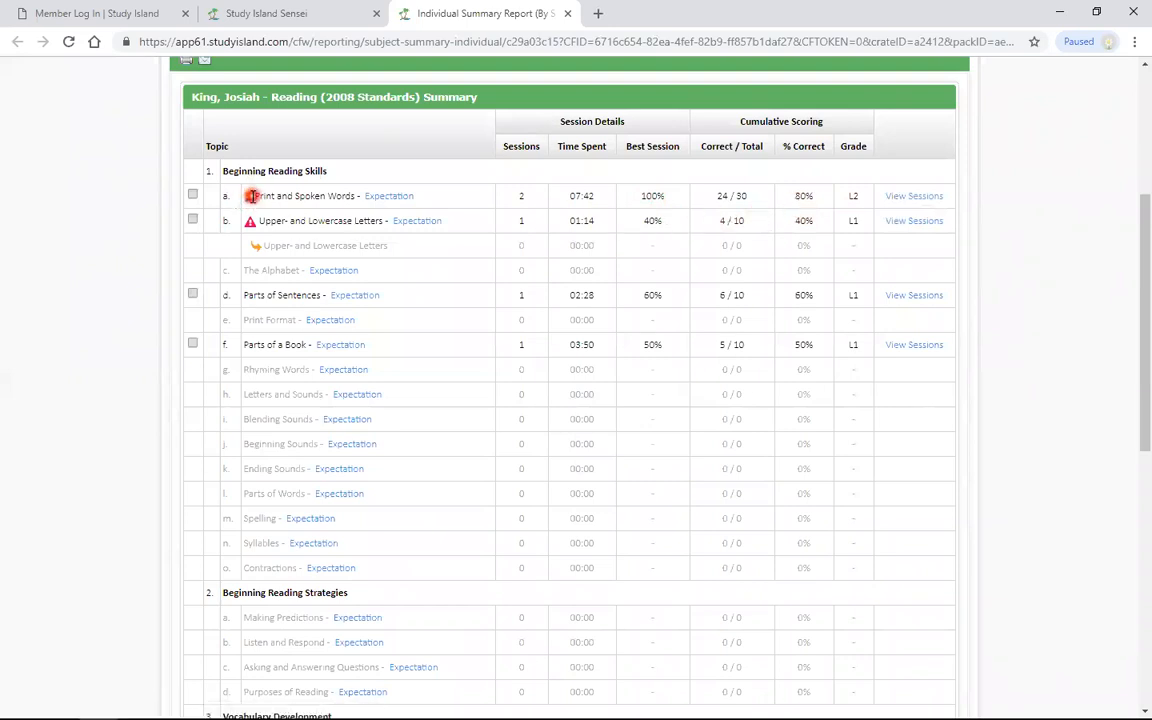
scroll(down, 3)
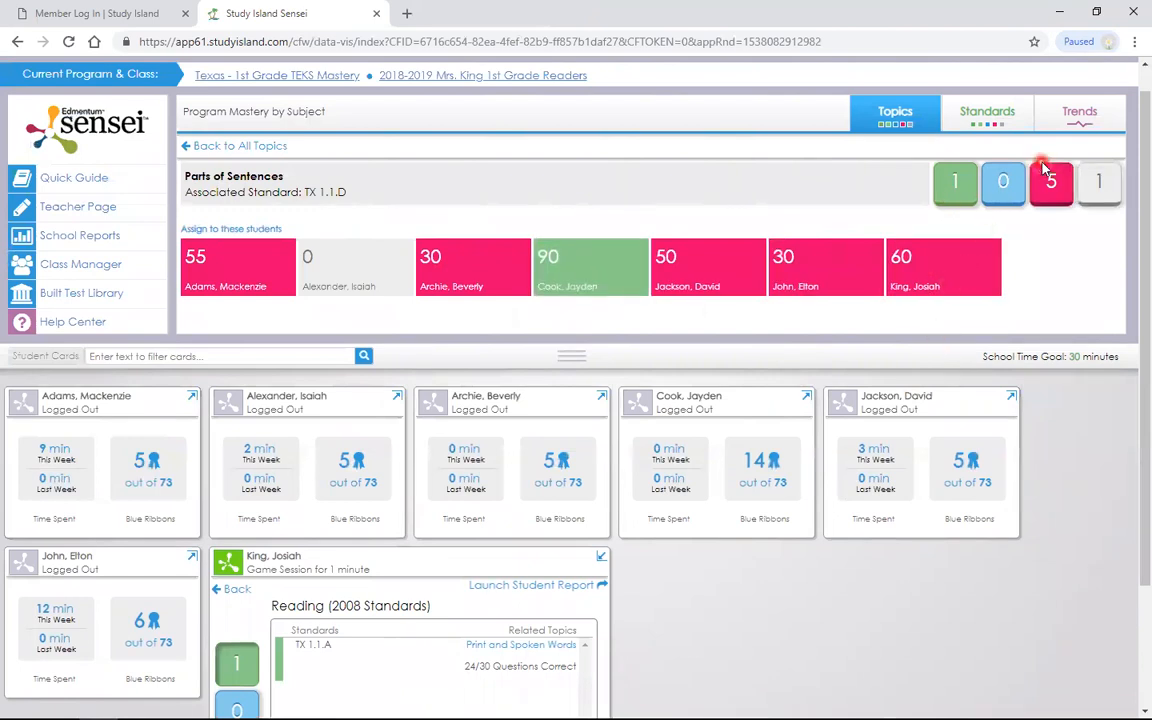
Step: Filter to the five students struggling with Parts of Sentences, then switch to Standards mastery
click(1052, 182)
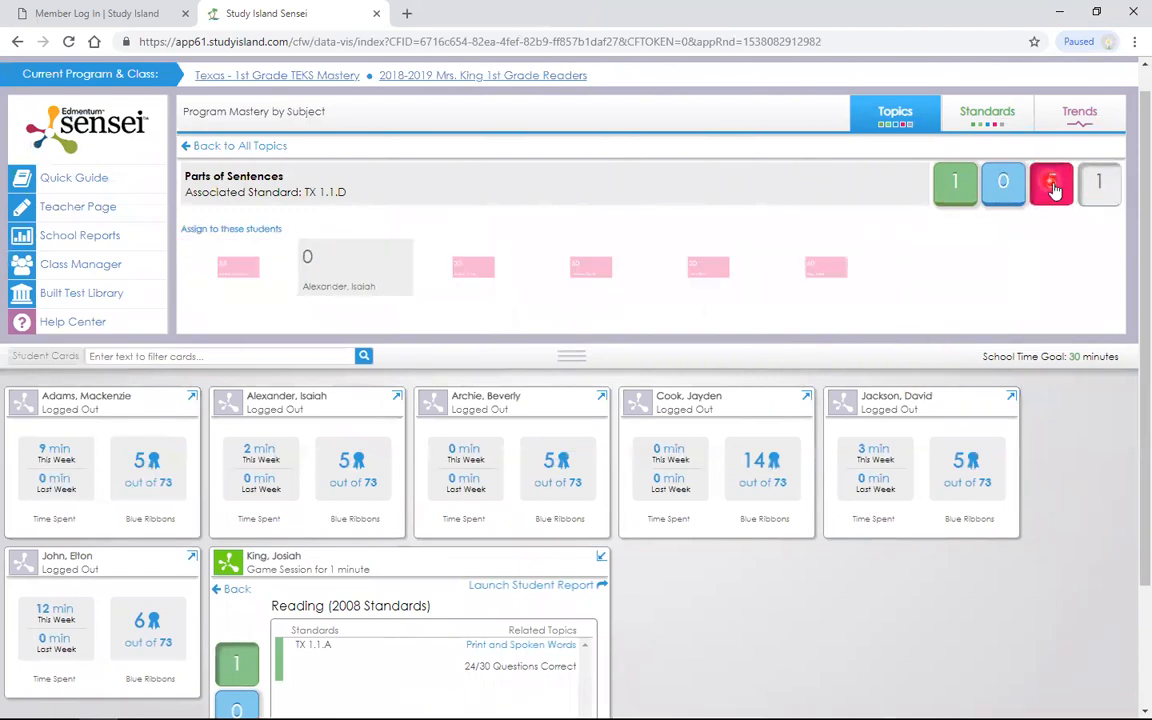
click(1050, 182)
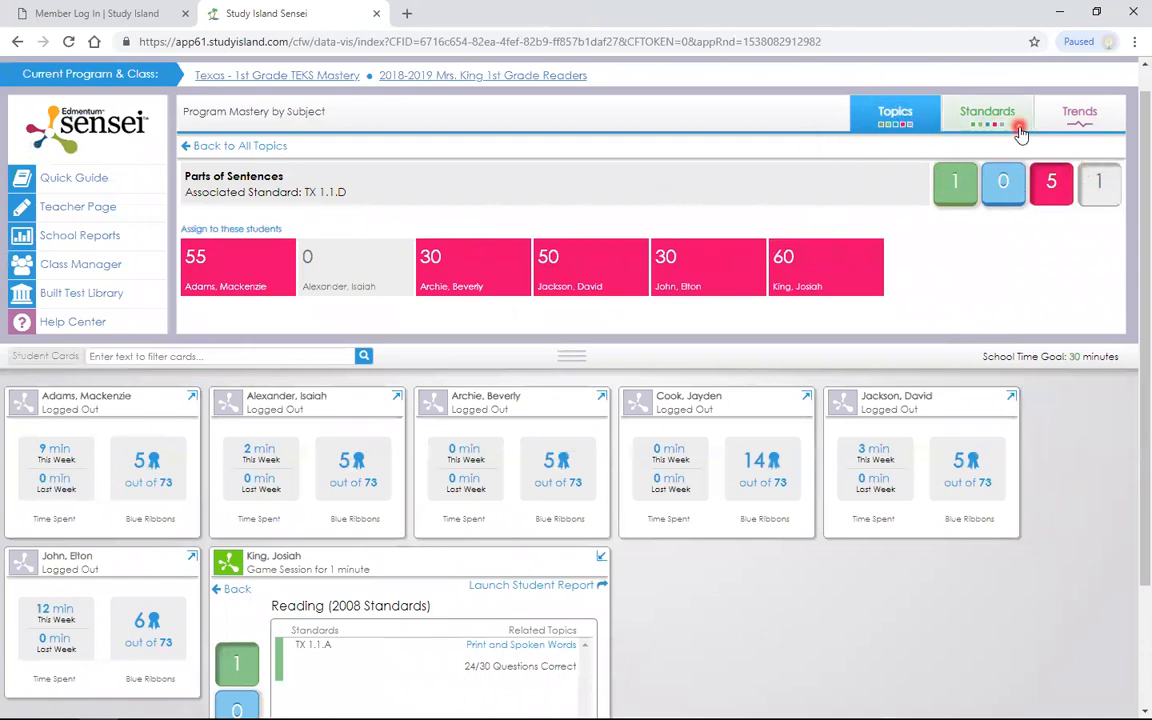
click(988, 112)
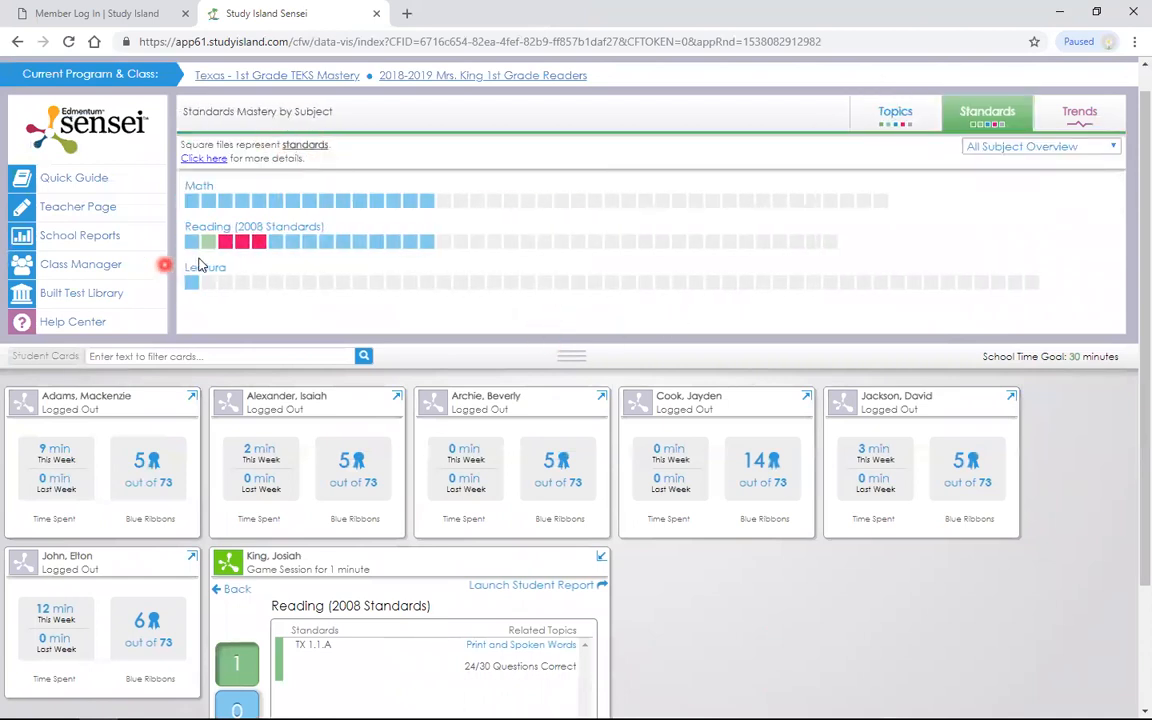
mouse_move(264, 220)
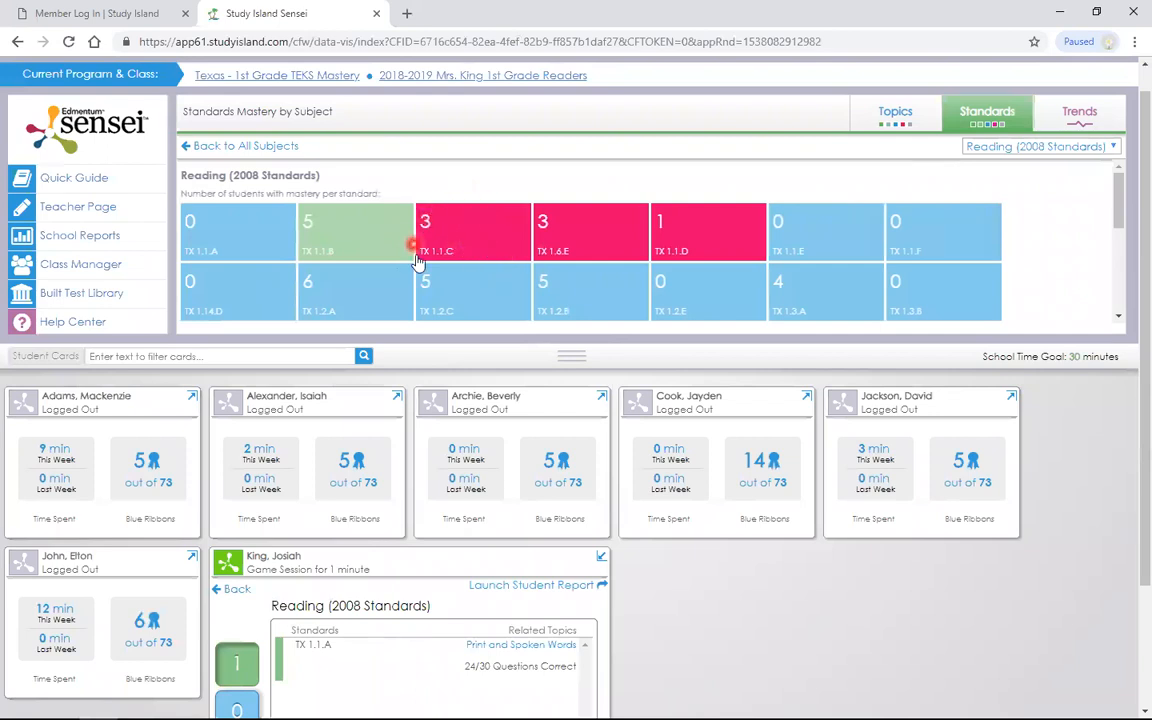
mouse_move(508, 262)
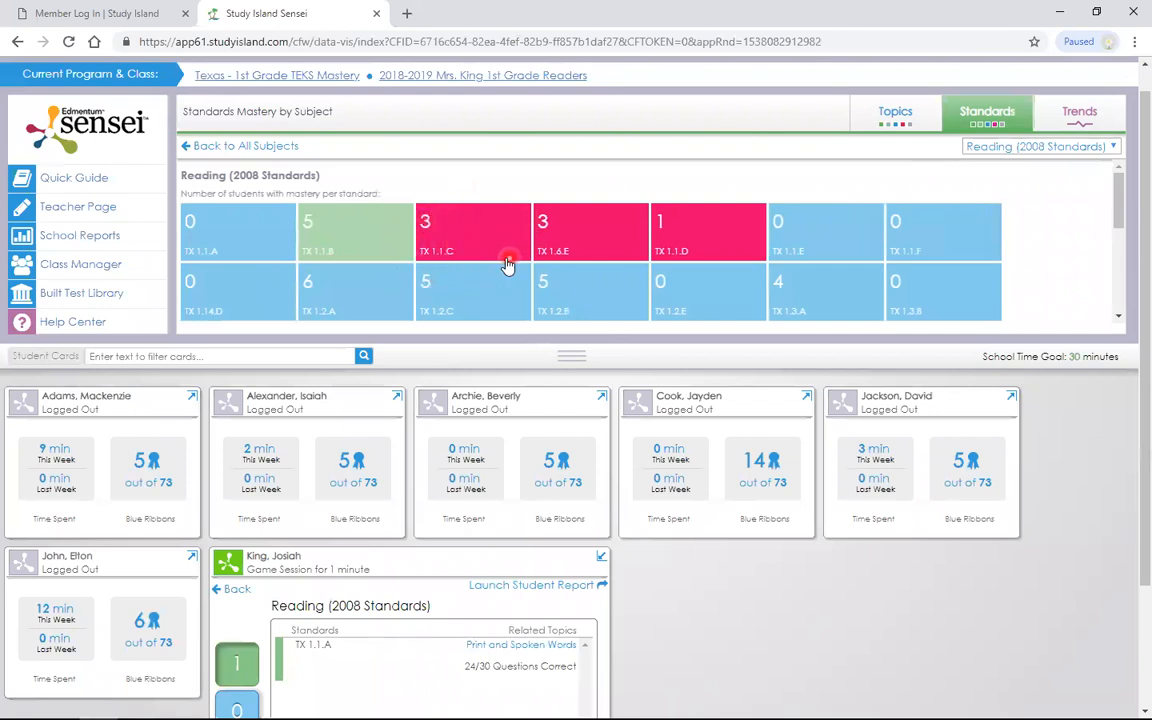
mouse_move(510, 250)
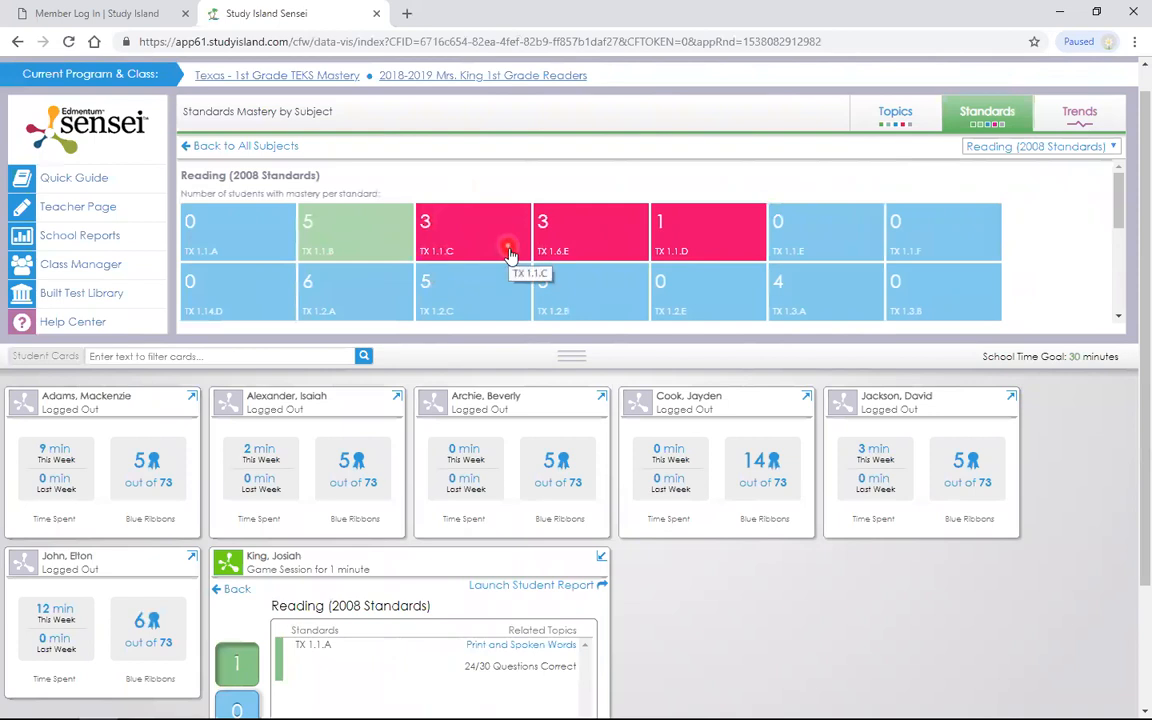
mouse_move(424, 224)
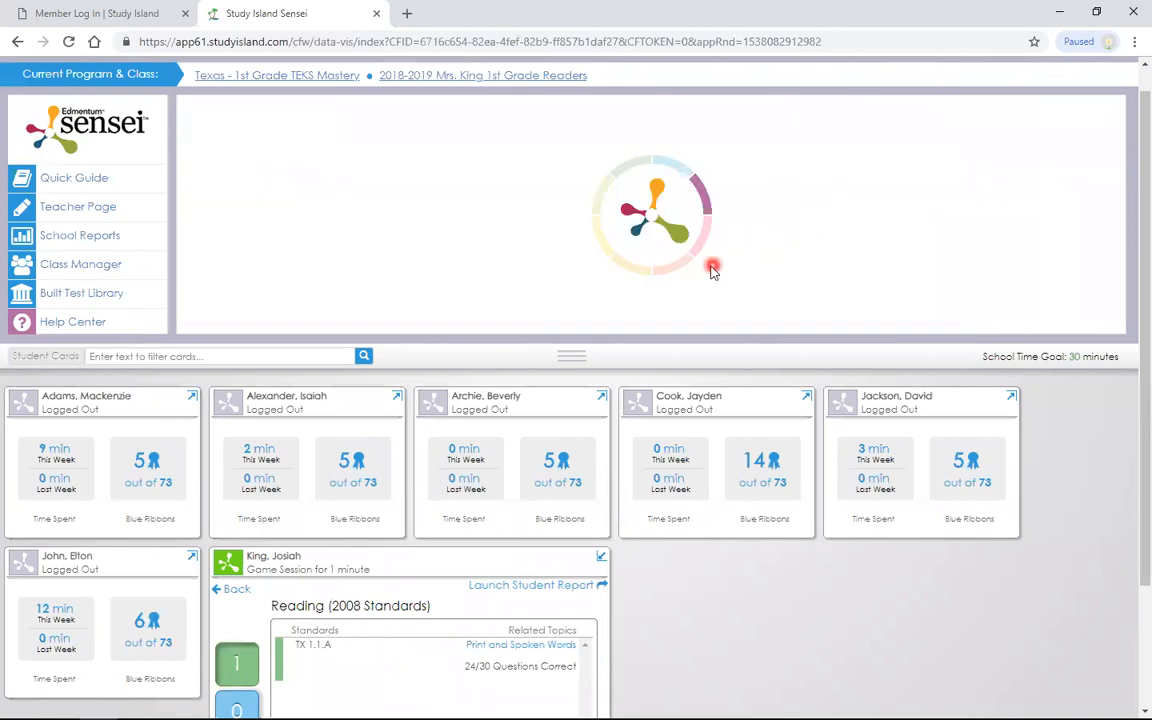
Step: Load the All Subject Trends charts for Math, Reading and Lectura
click(1080, 112)
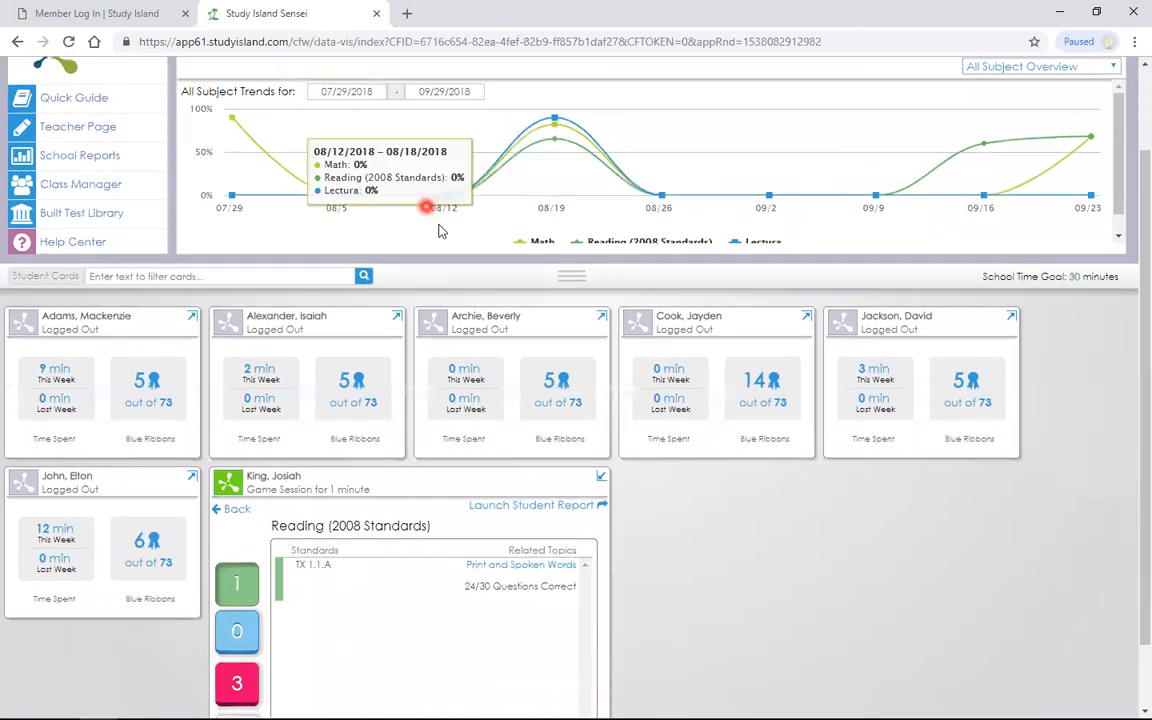
mouse_move(556, 124)
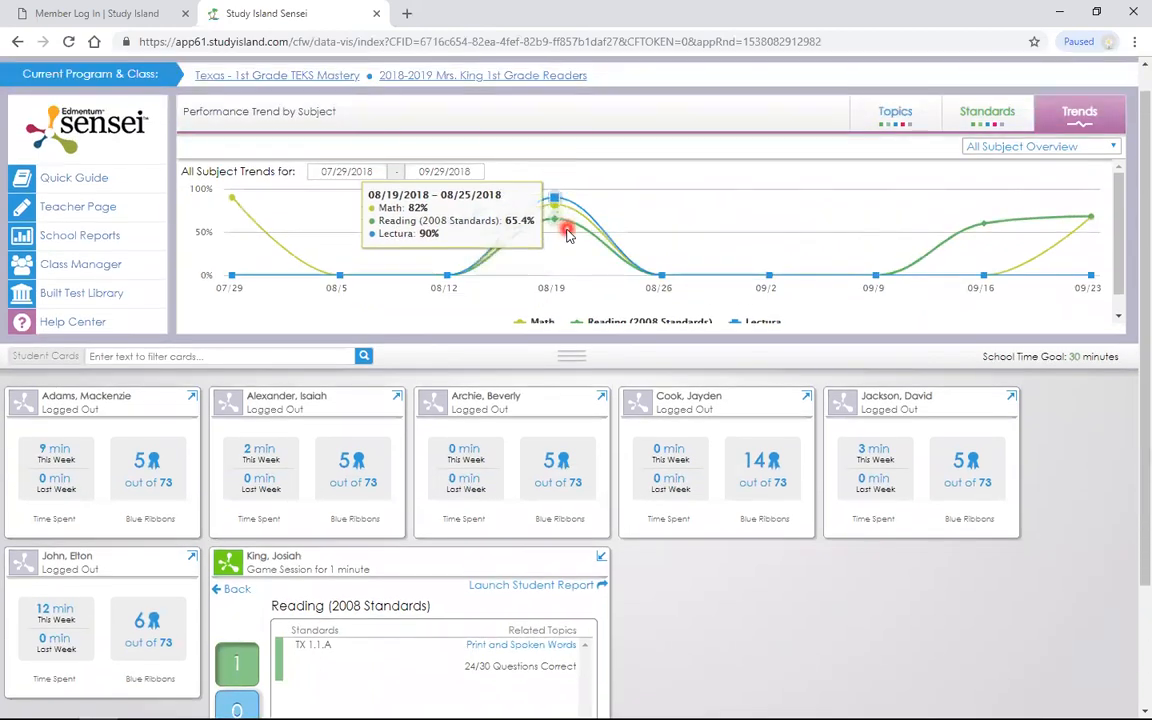
mouse_move(820, 268)
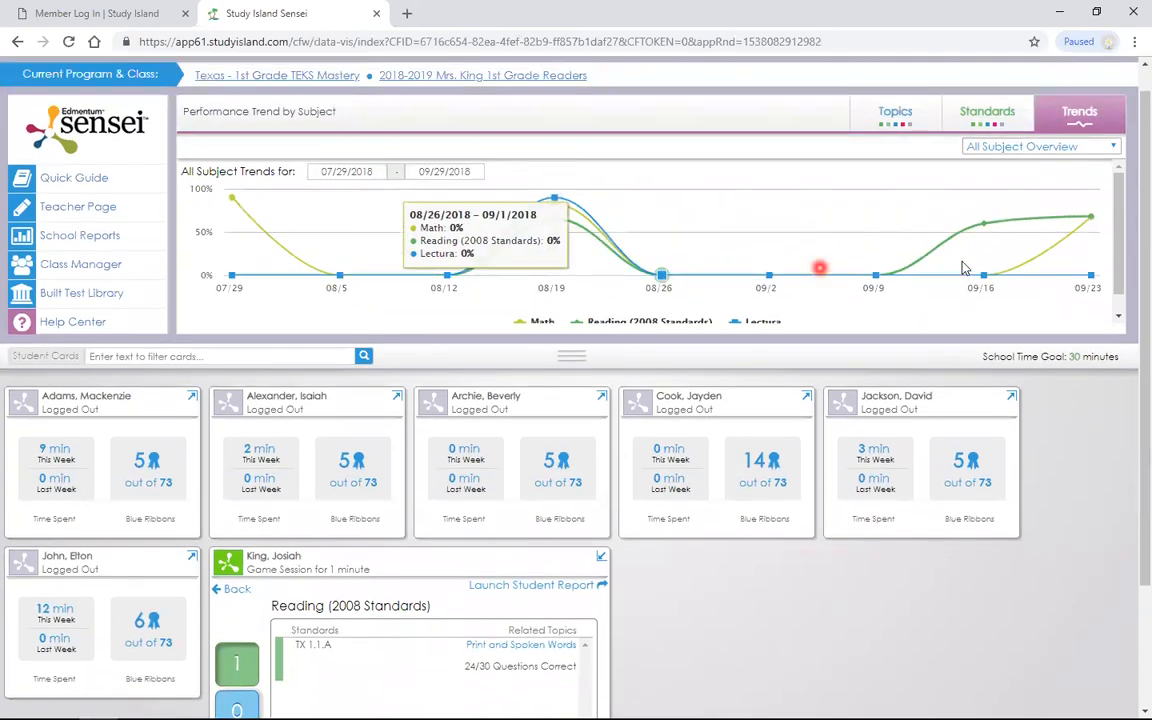
mouse_move(720, 276)
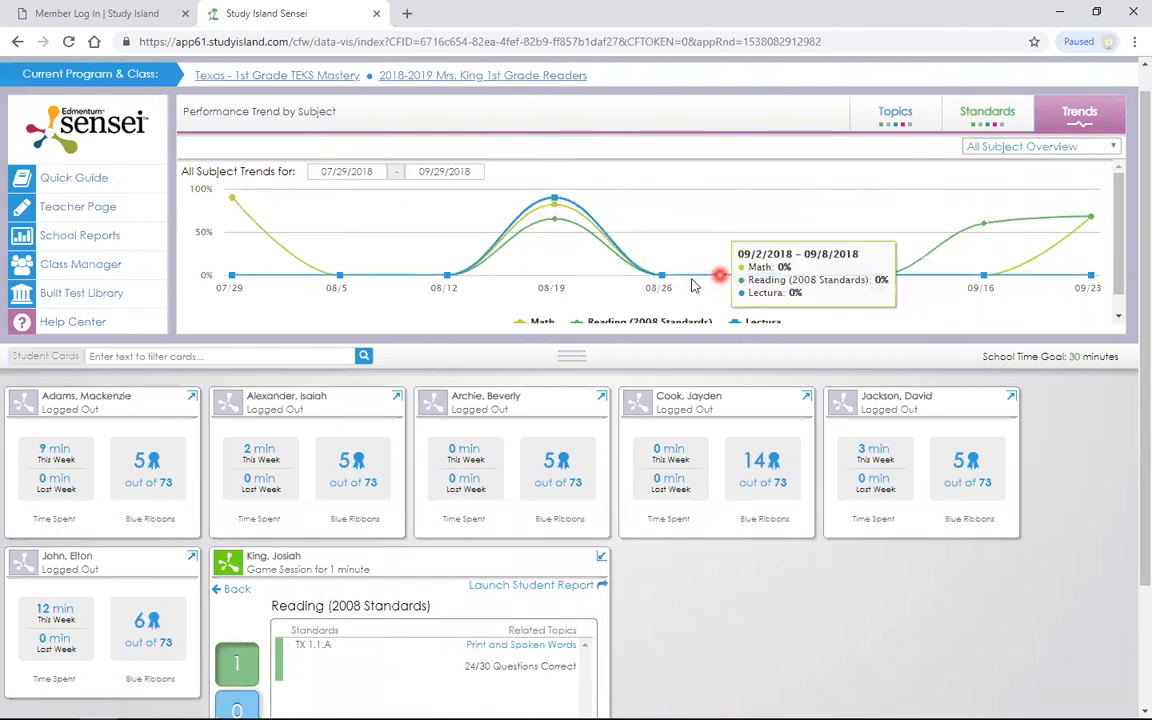
mouse_move(904, 278)
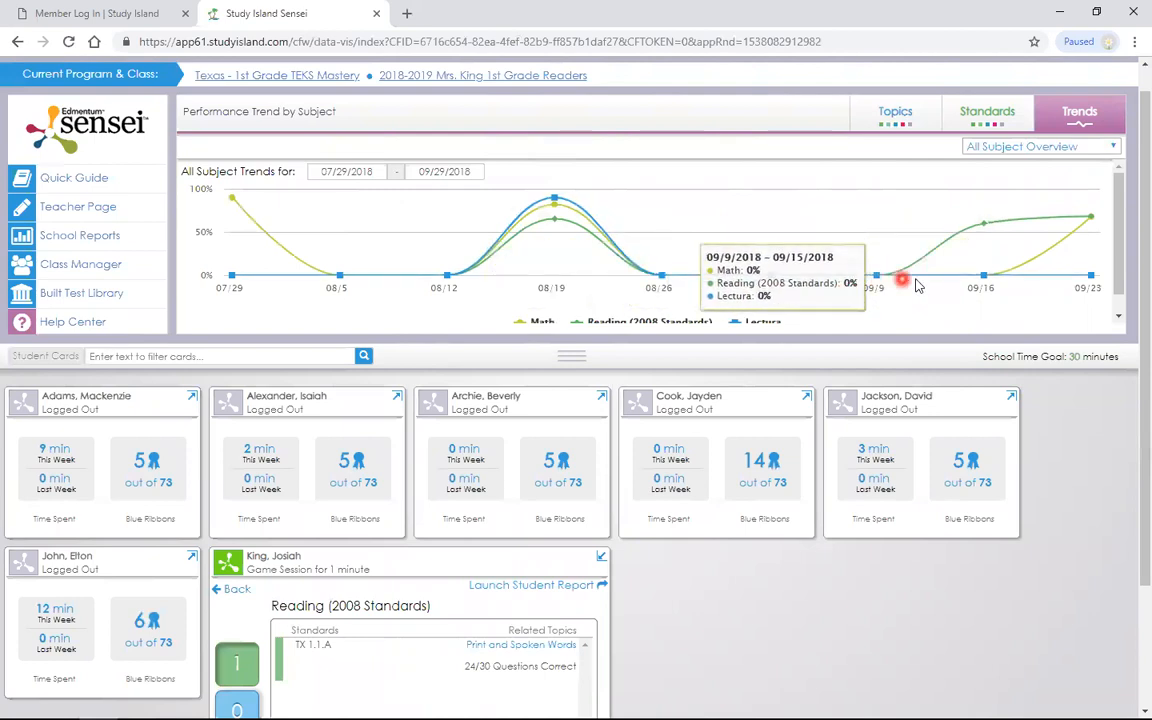
mouse_move(988, 224)
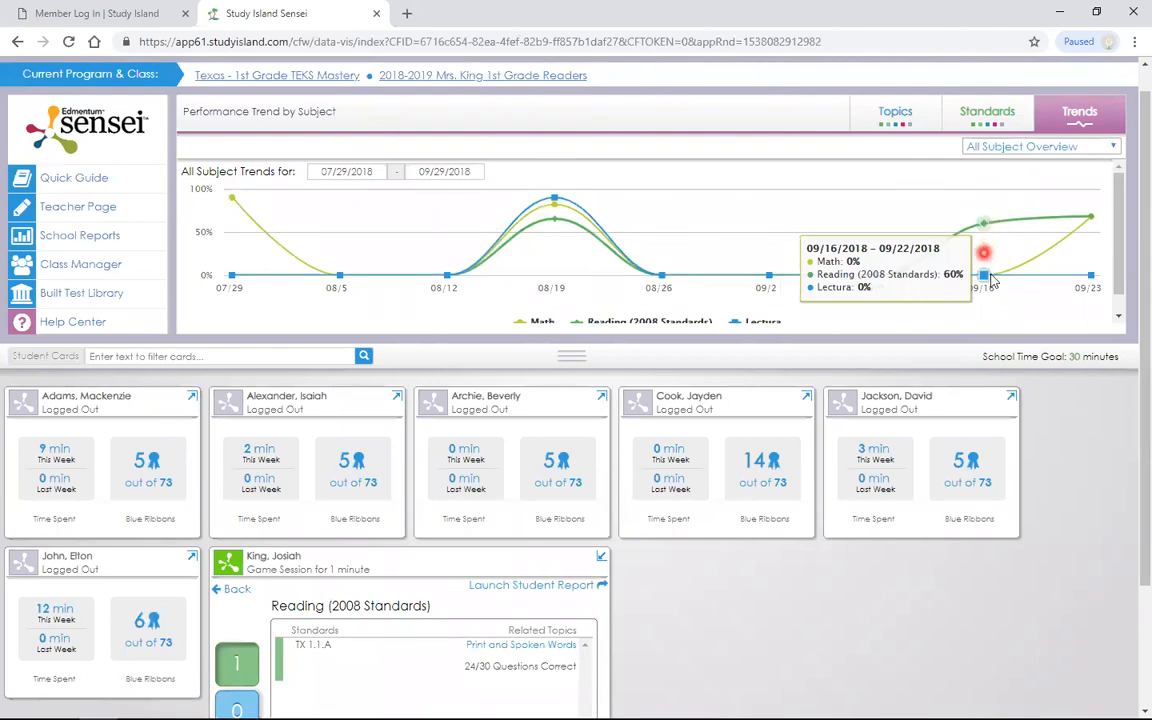
mouse_move(1076, 230)
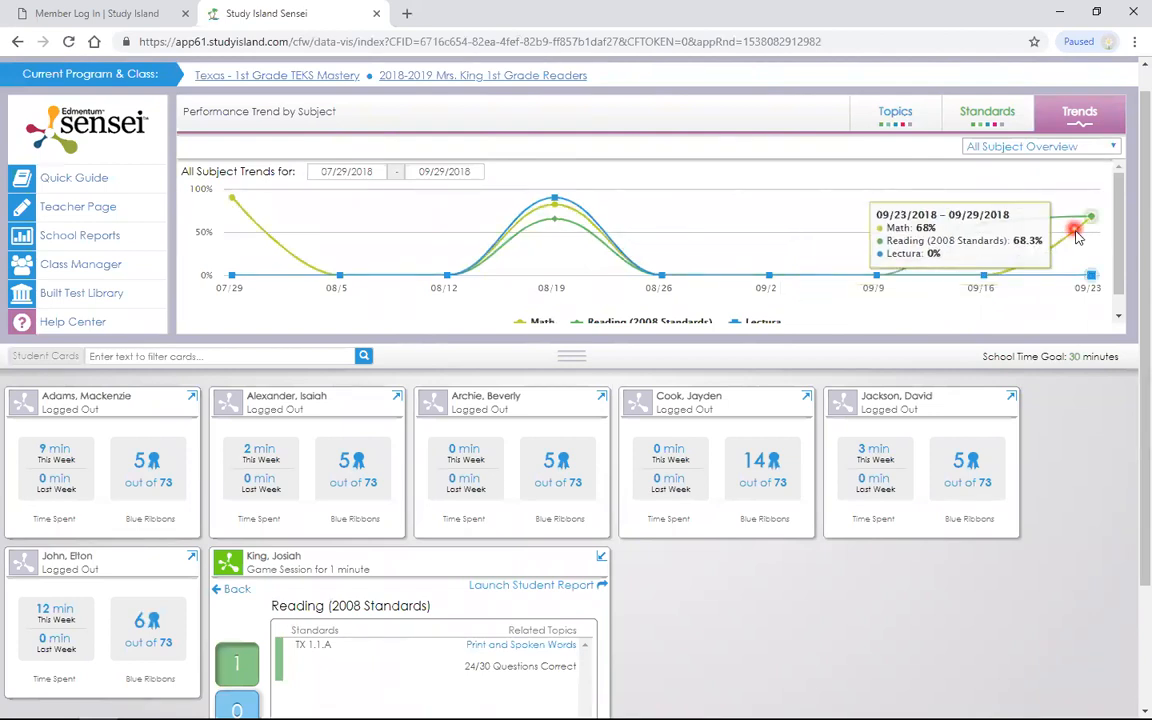
Step: Drill into the Reading (2008 Standards) line of the weekly Trends chart
click(1040, 146)
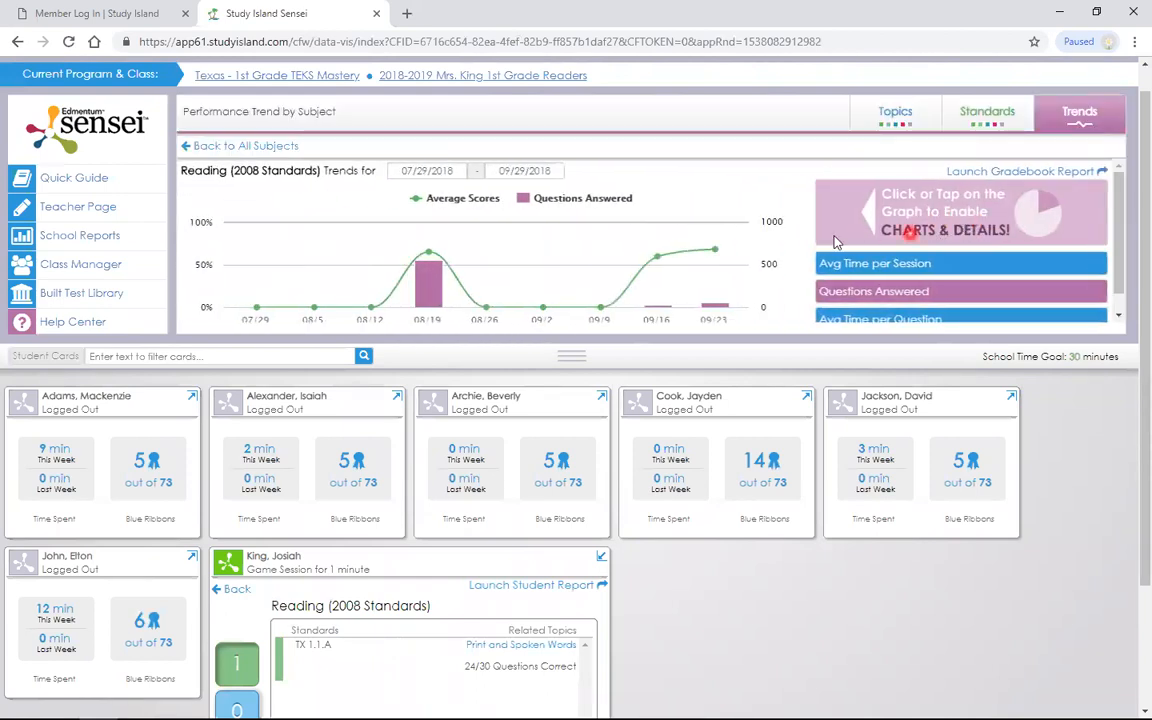
mouse_move(436, 264)
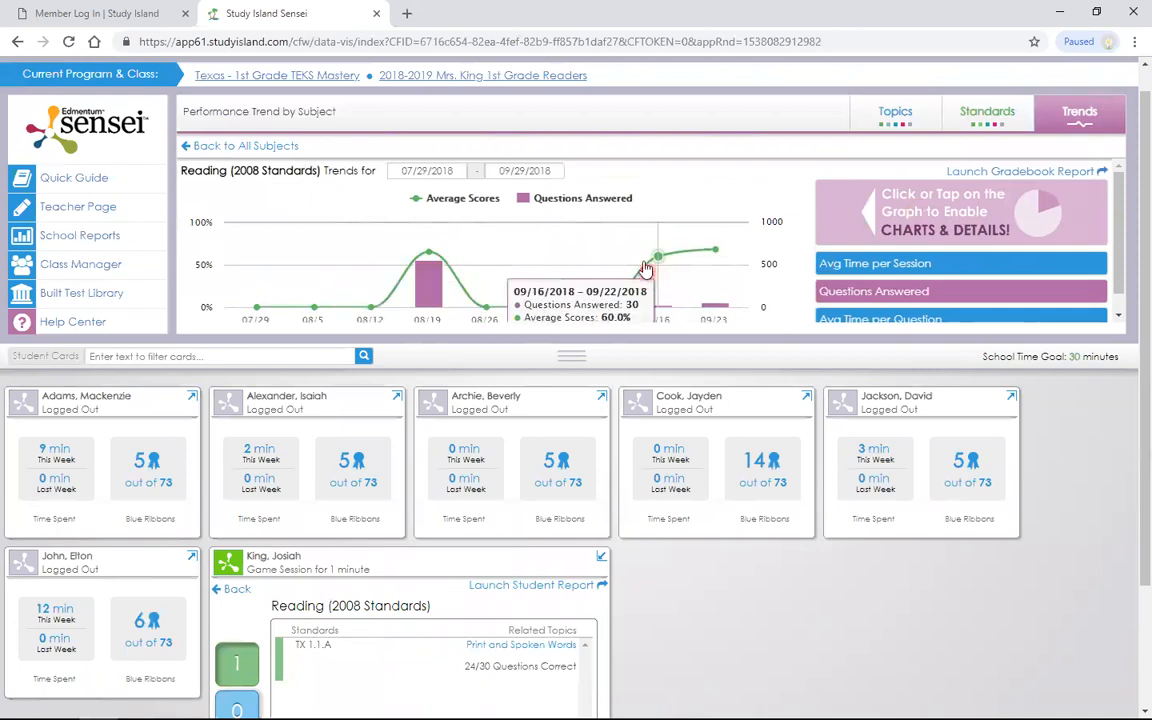
Step: Reveal the Reading trend's time-of-day and session-type charts with 1m 17s per session and 555 questions answered
click(656, 256)
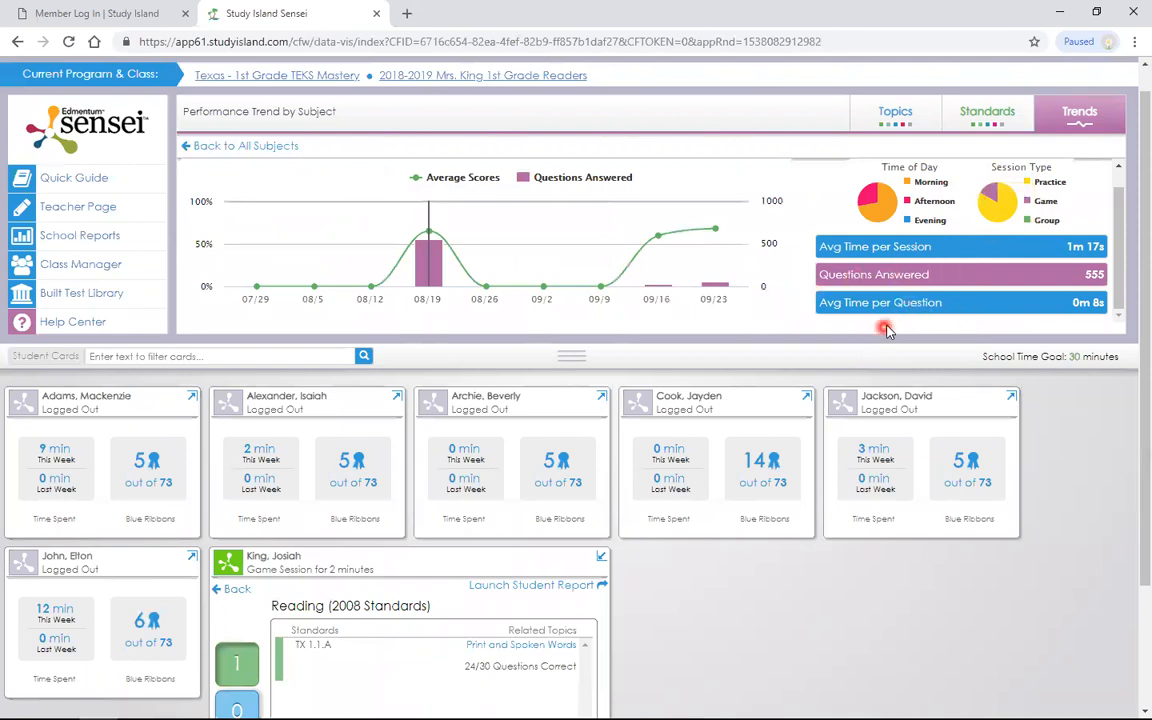
mouse_move(996, 288)
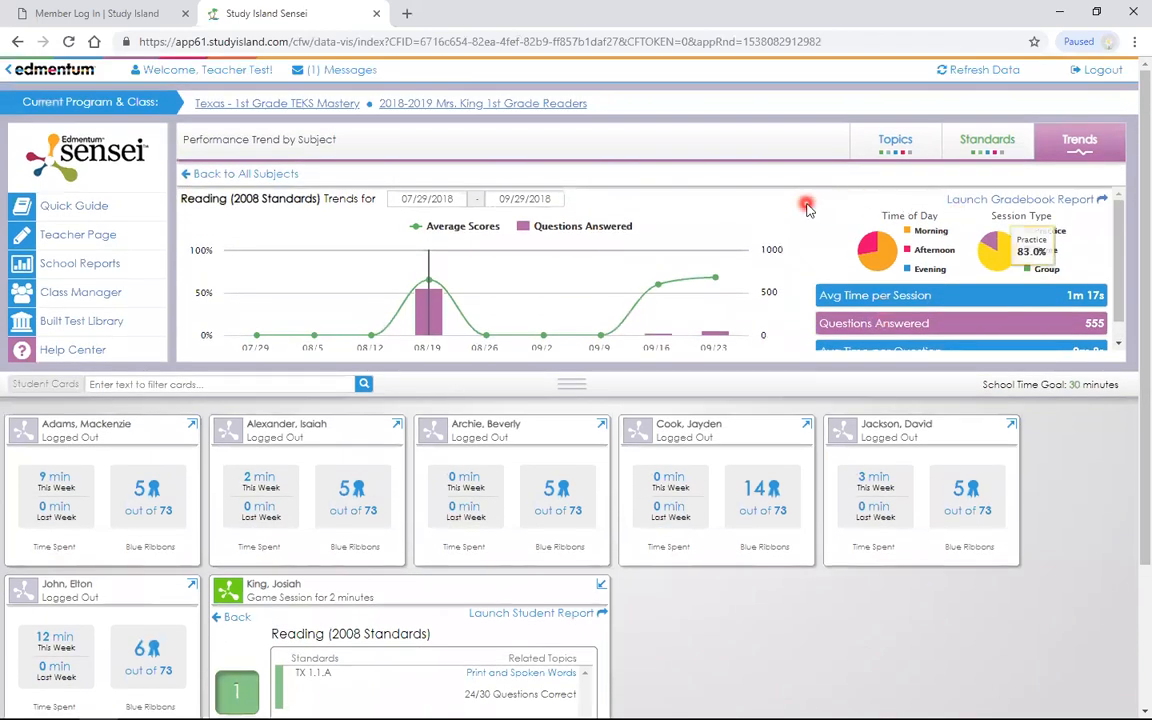
mouse_move(390, 258)
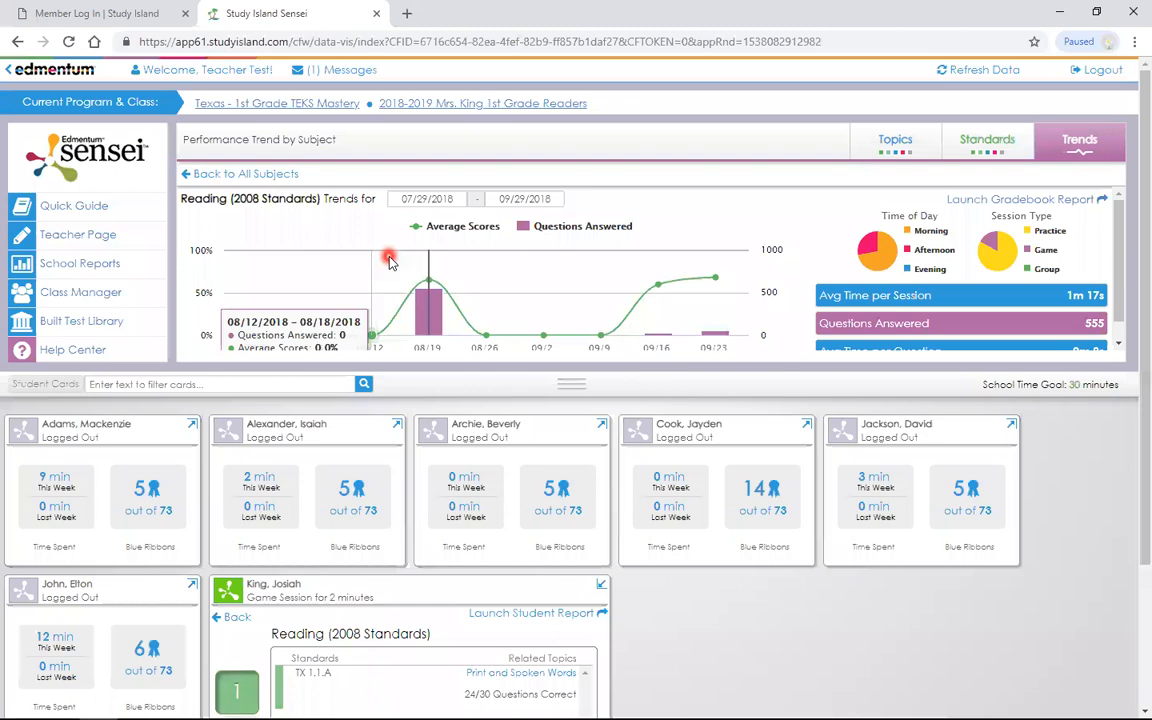
mouse_move(370, 244)
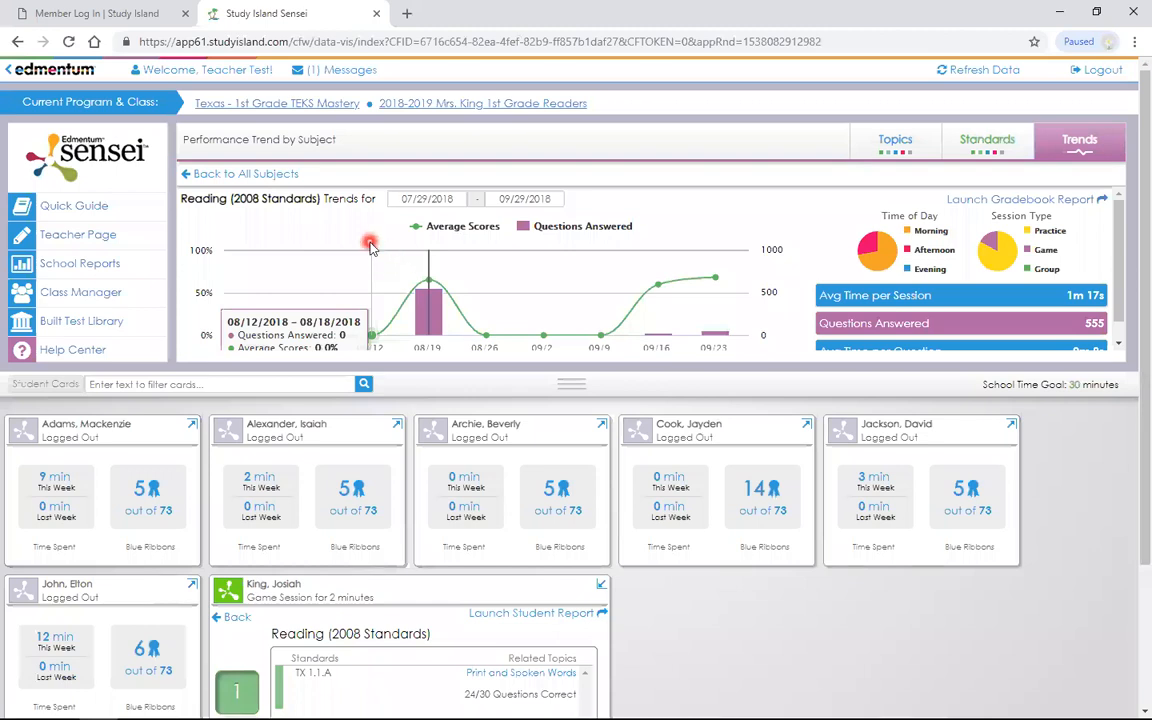
mouse_move(96, 436)
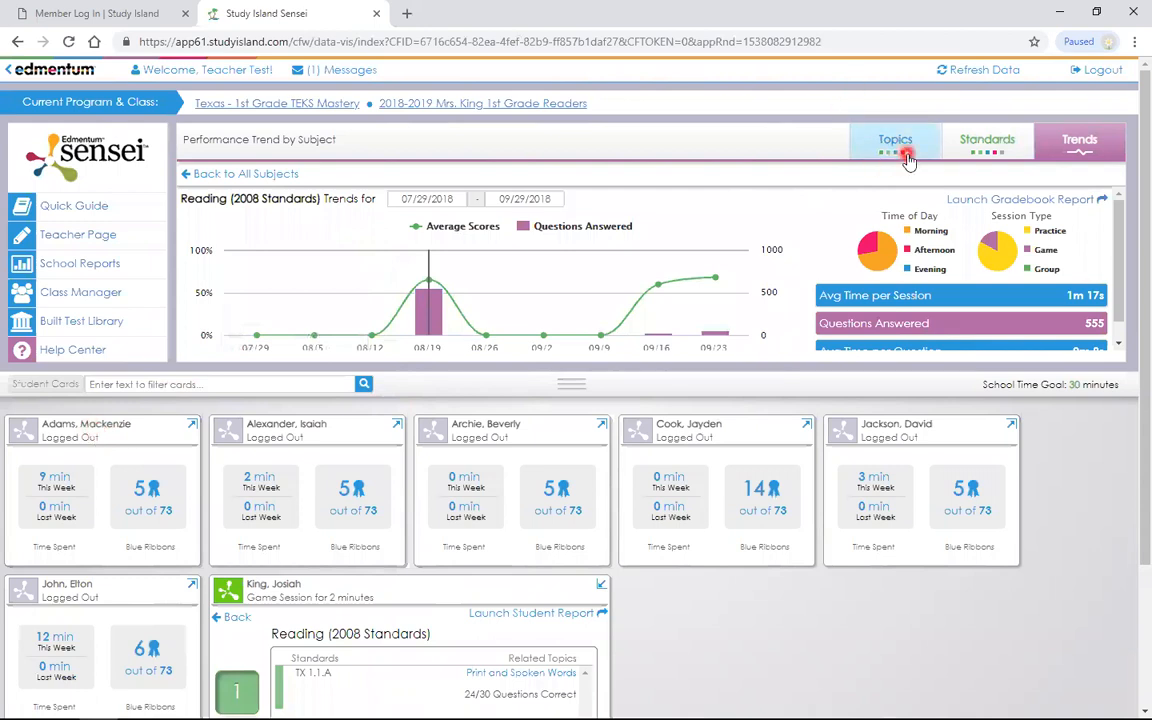
Step: Return to the Topics mastery view showing Reading (2008 Standards) blue-ribbon counts per topic
click(894, 140)
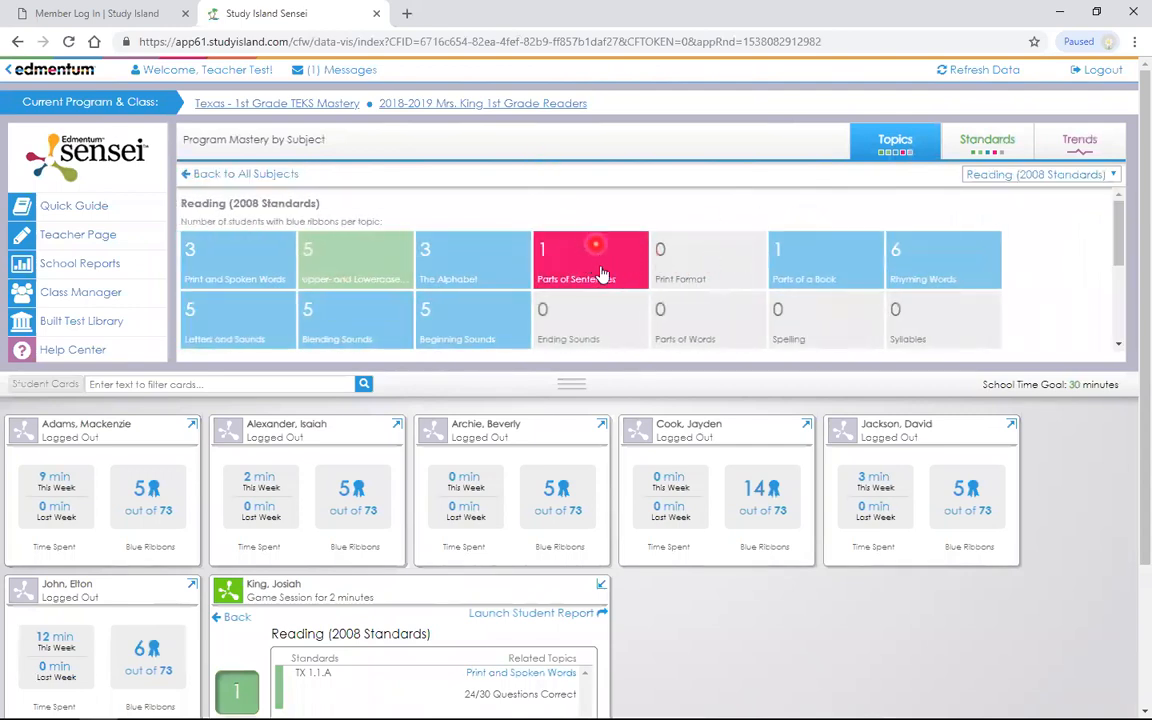
mouse_move(588, 258)
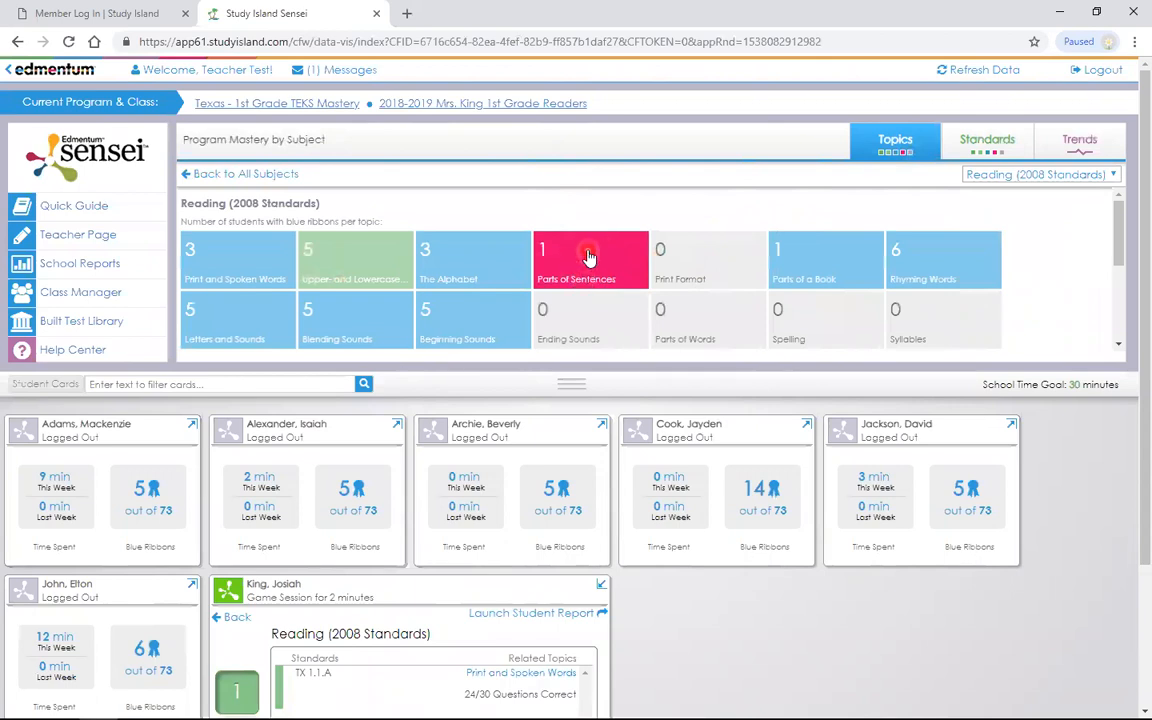